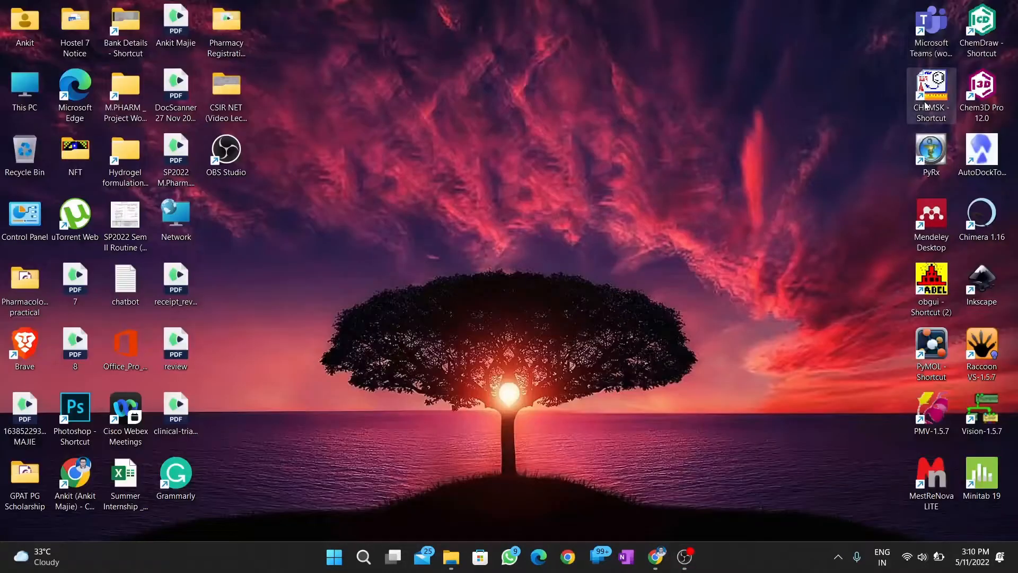
Launch PyMOL from its desktop shortcut
double_click(931, 341)
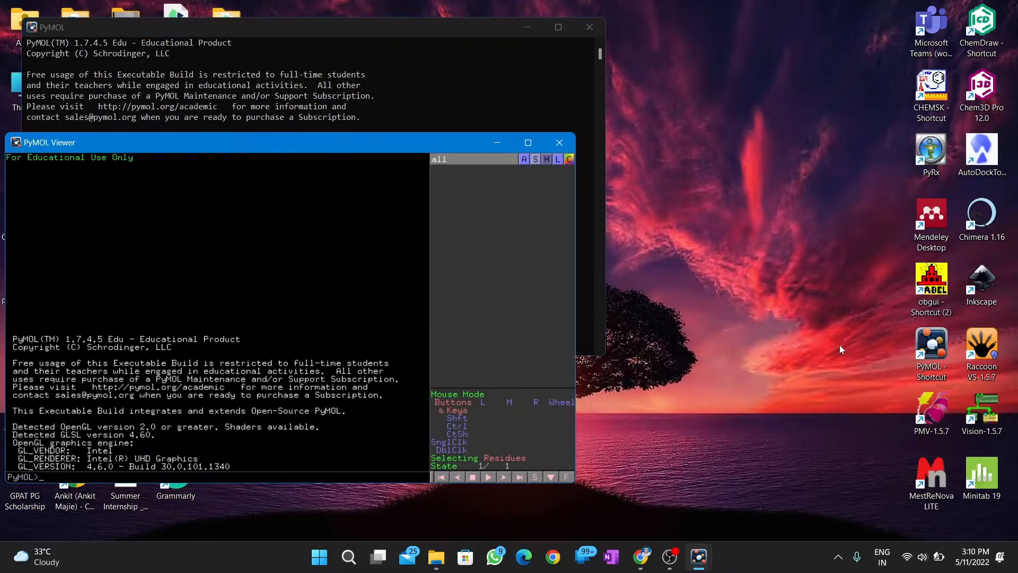
mouse_move(621, 249)
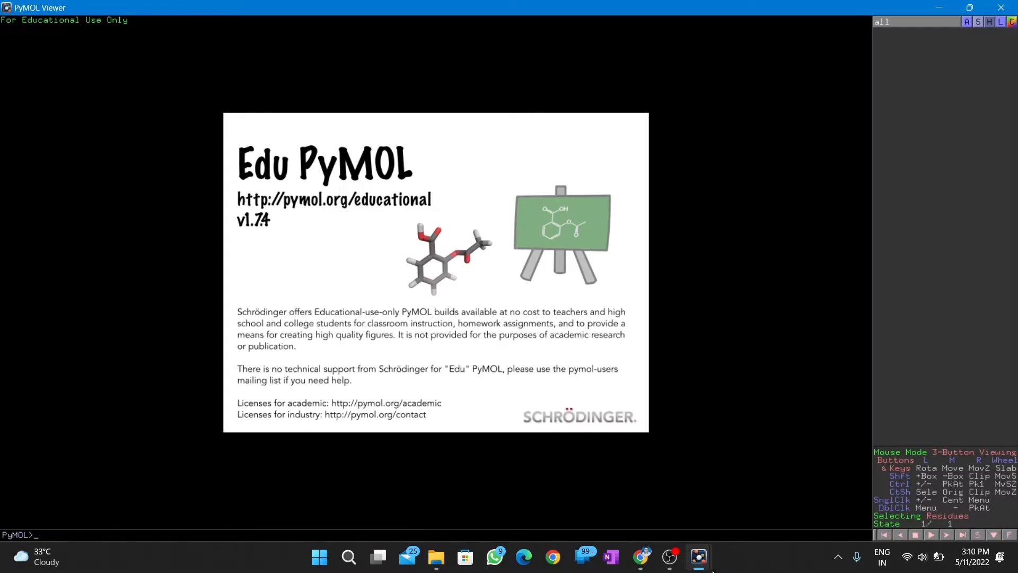
Open 6lu7.pdbqt from E:\Softwares\Workspace
click(699, 557)
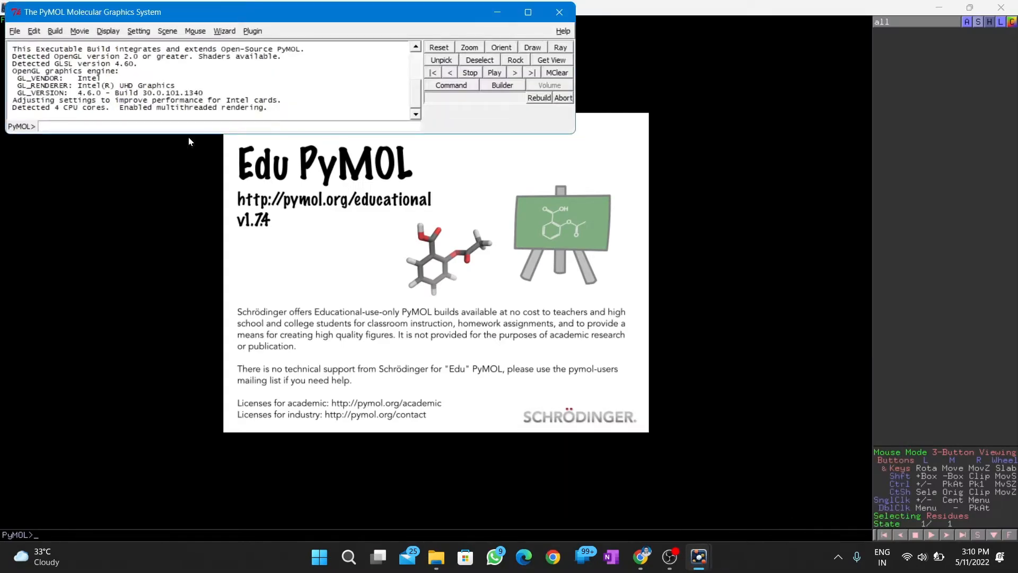
click(13, 31)
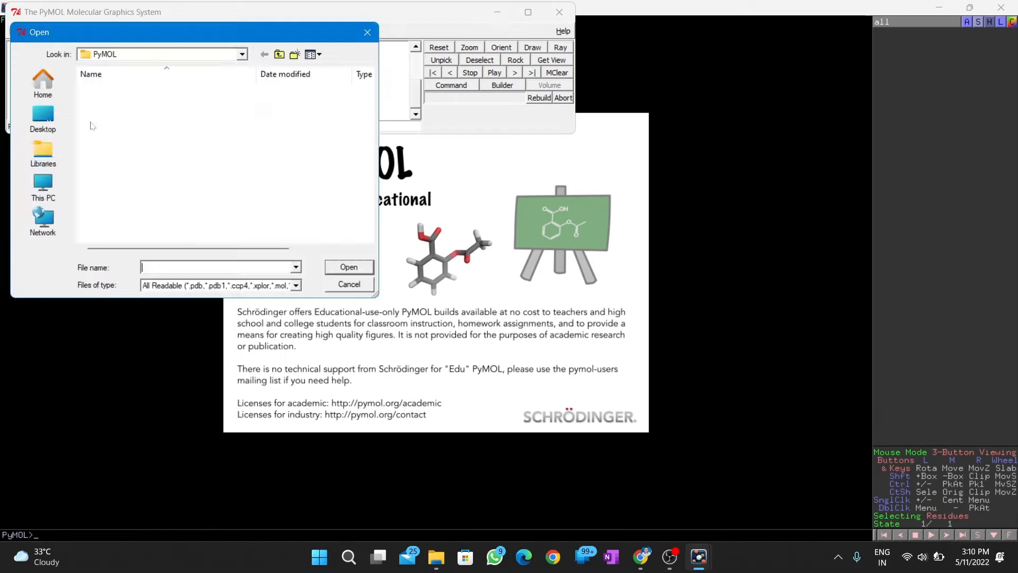
click(241, 54)
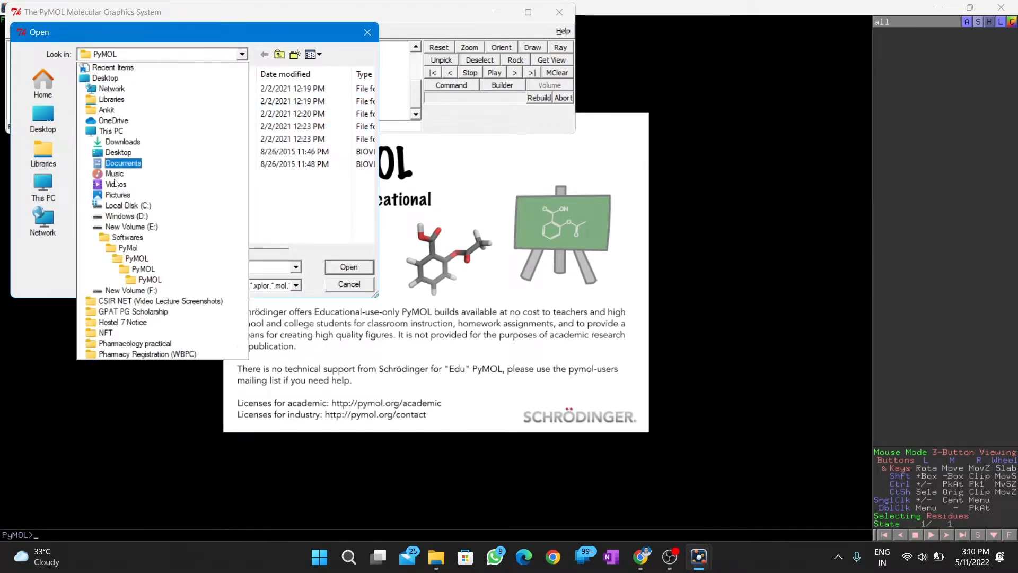
click(131, 226)
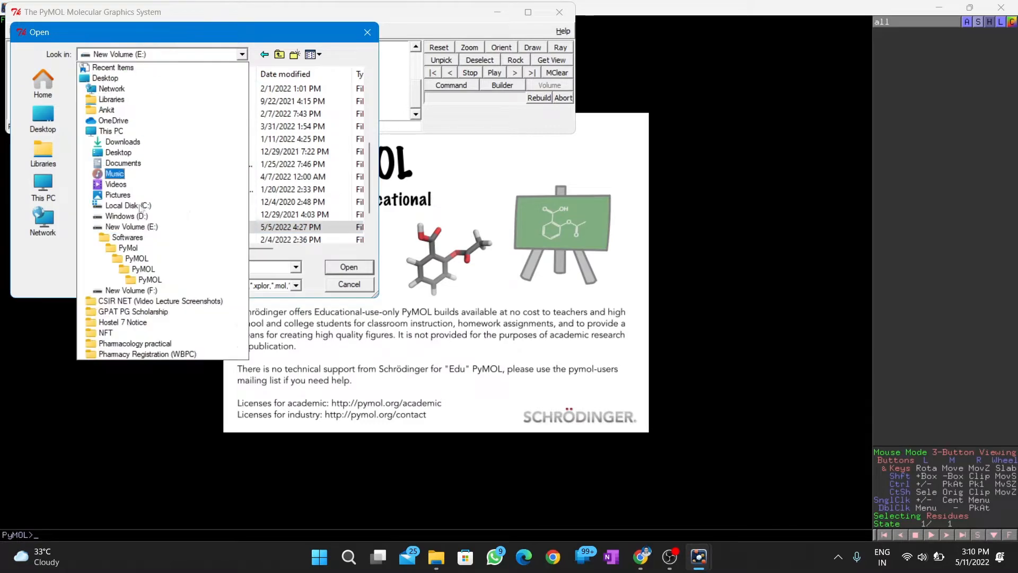
double_click(128, 237)
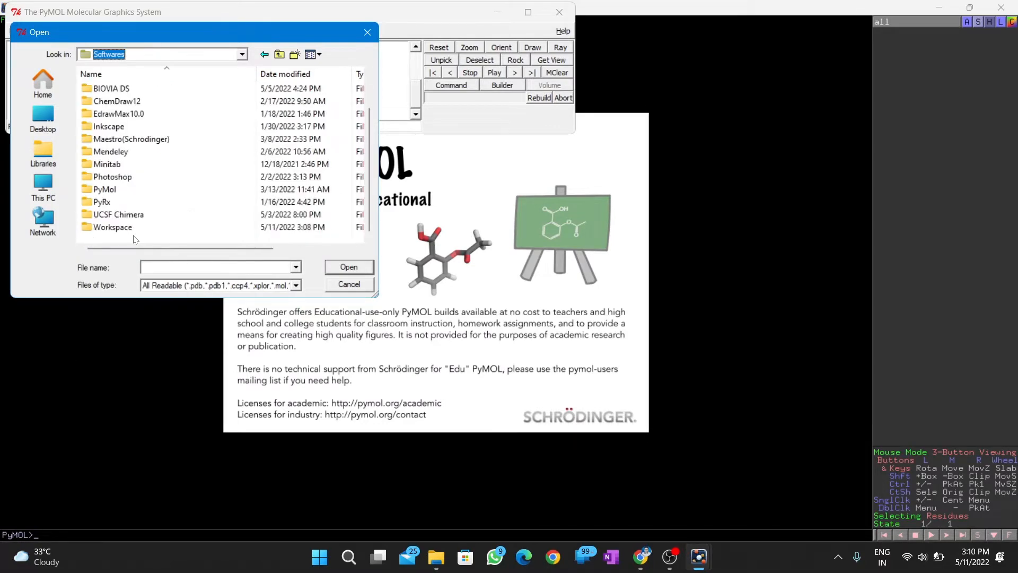
double_click(112, 226)
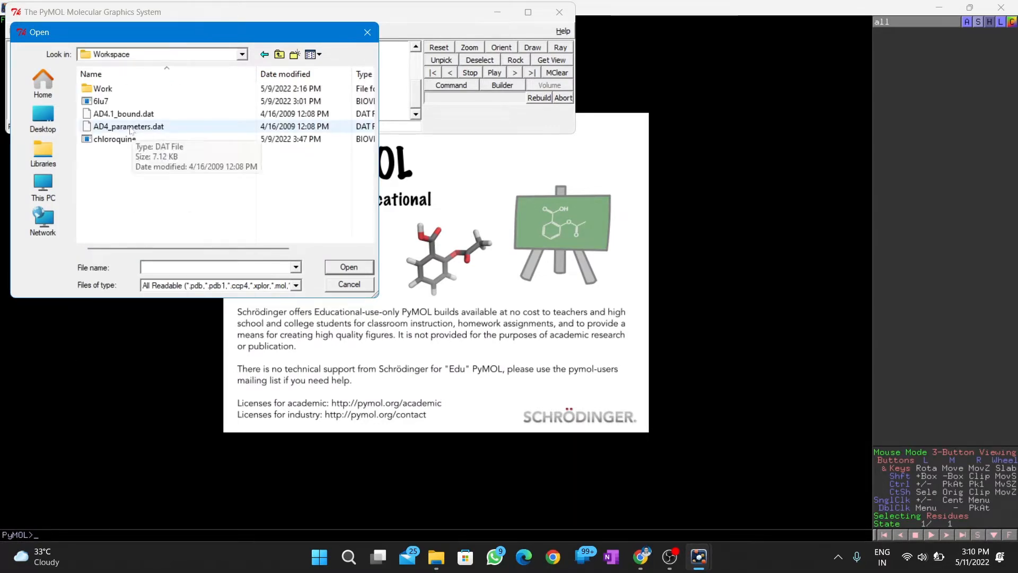
text(6)
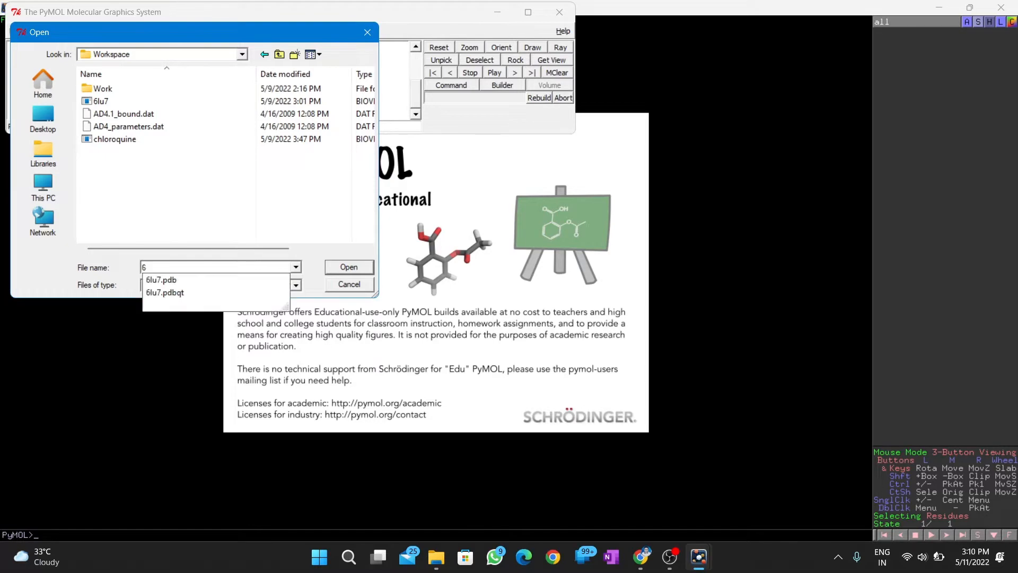
click(347, 284)
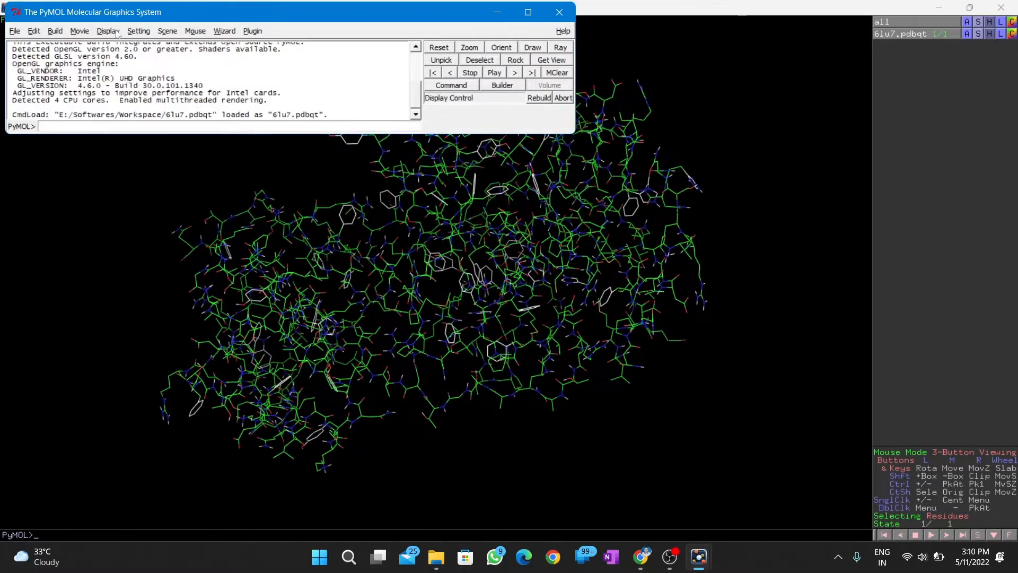
Load the docking output.pdbqt ligand poses into the 6lu7 session
click(13, 31)
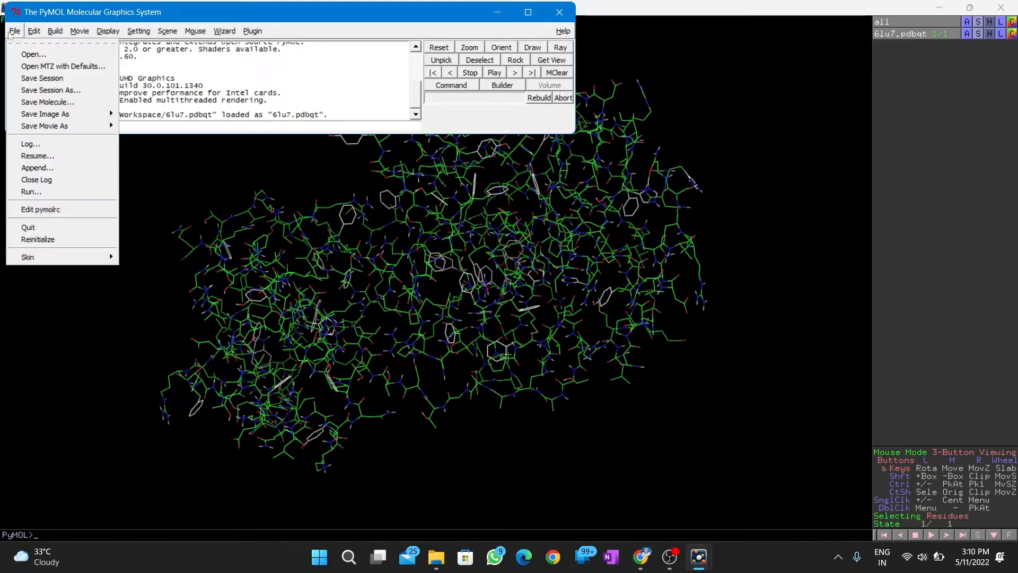
click(33, 54)
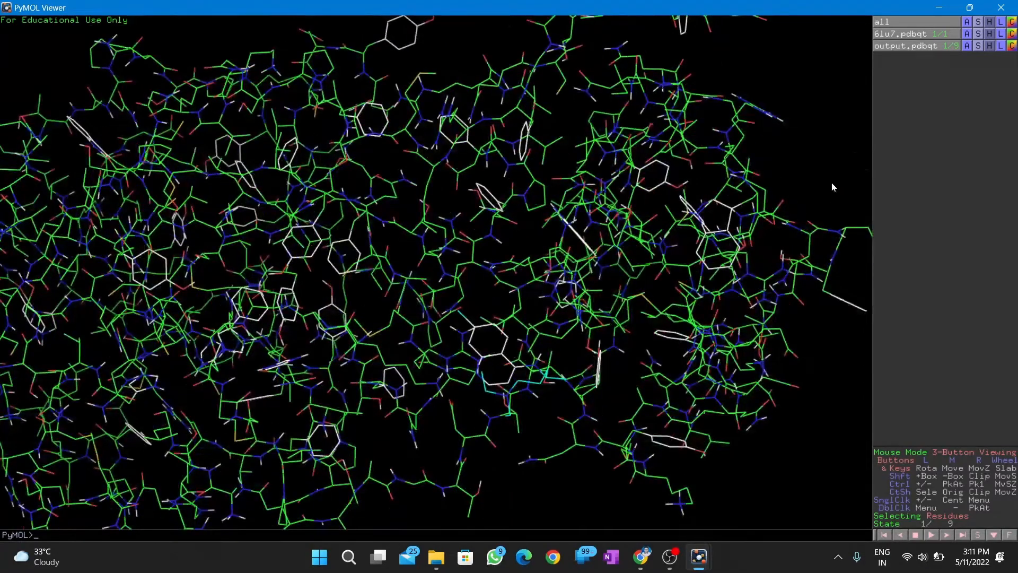
click(988, 32)
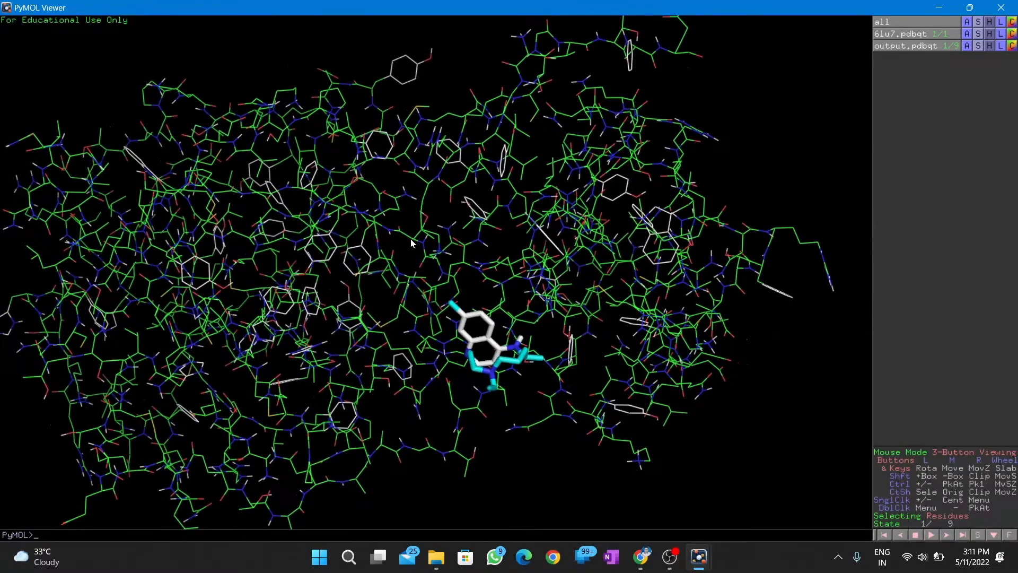
click(931, 534)
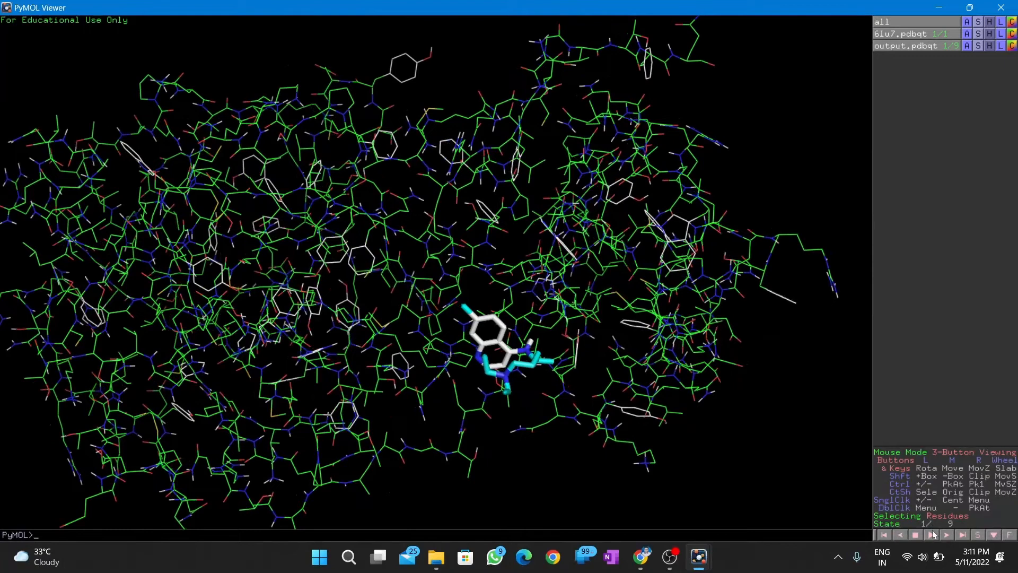
click(946, 534)
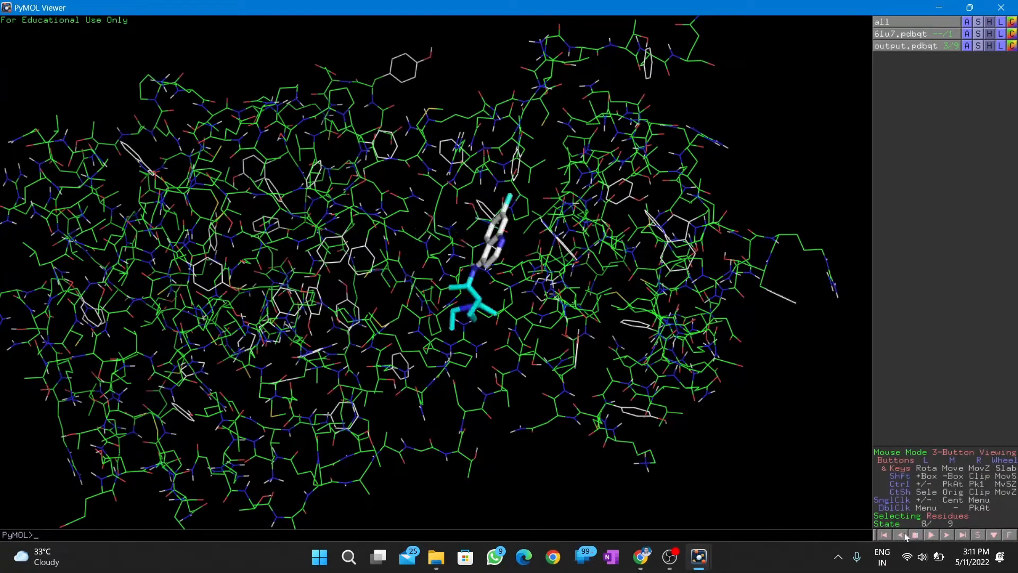
click(902, 534)
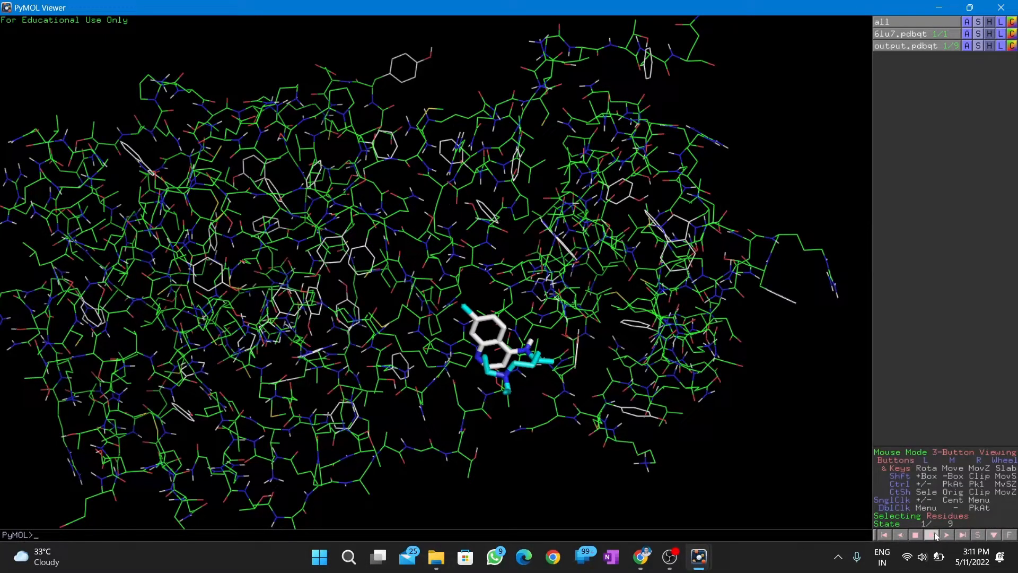
click(946, 534)
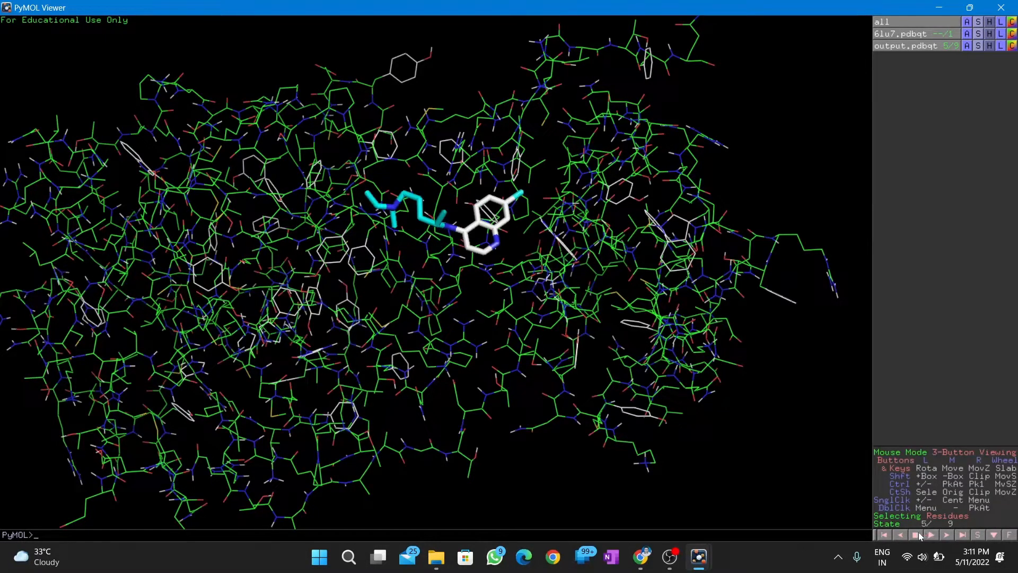
click(900, 534)
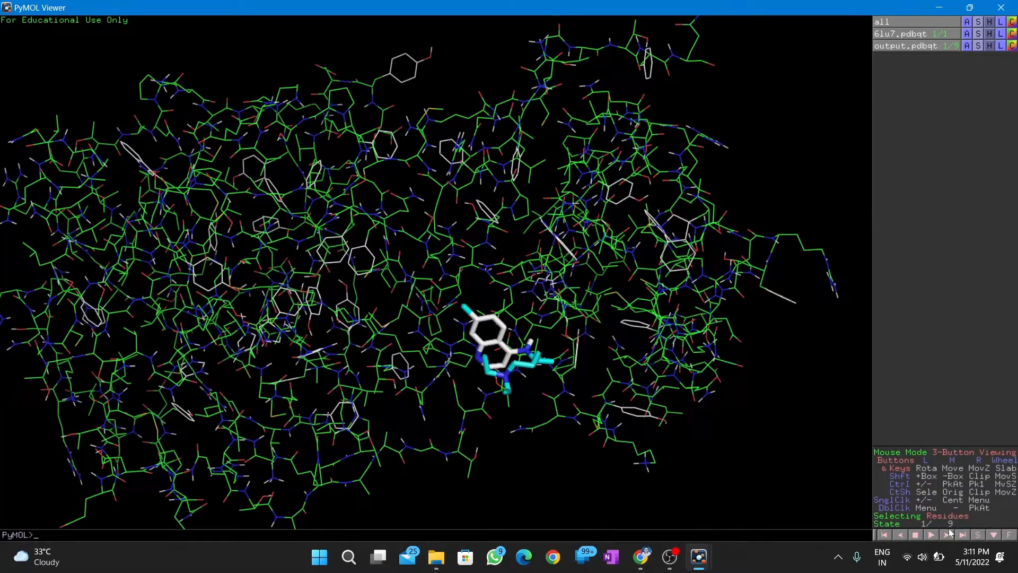
click(930, 535)
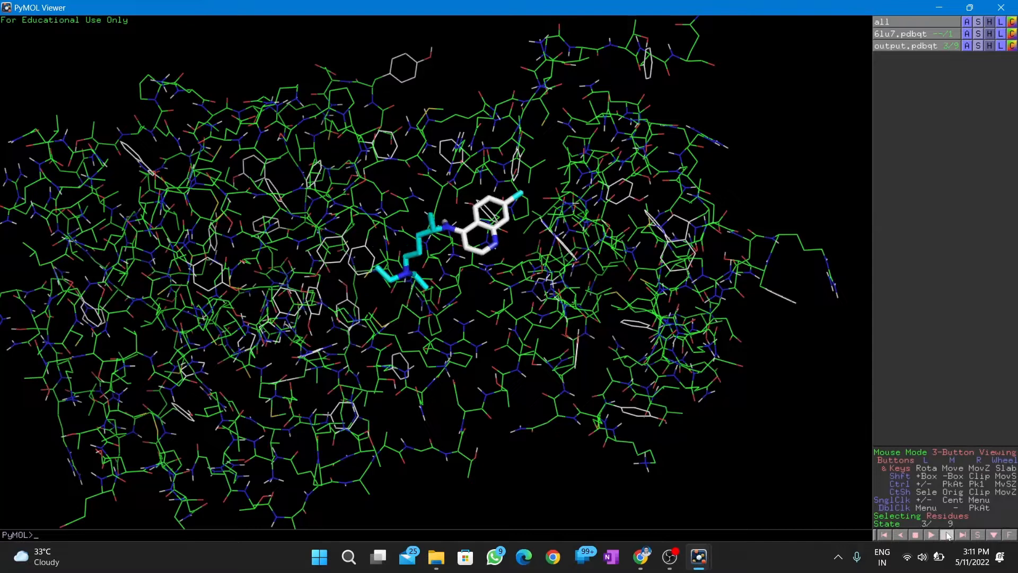
click(931, 534)
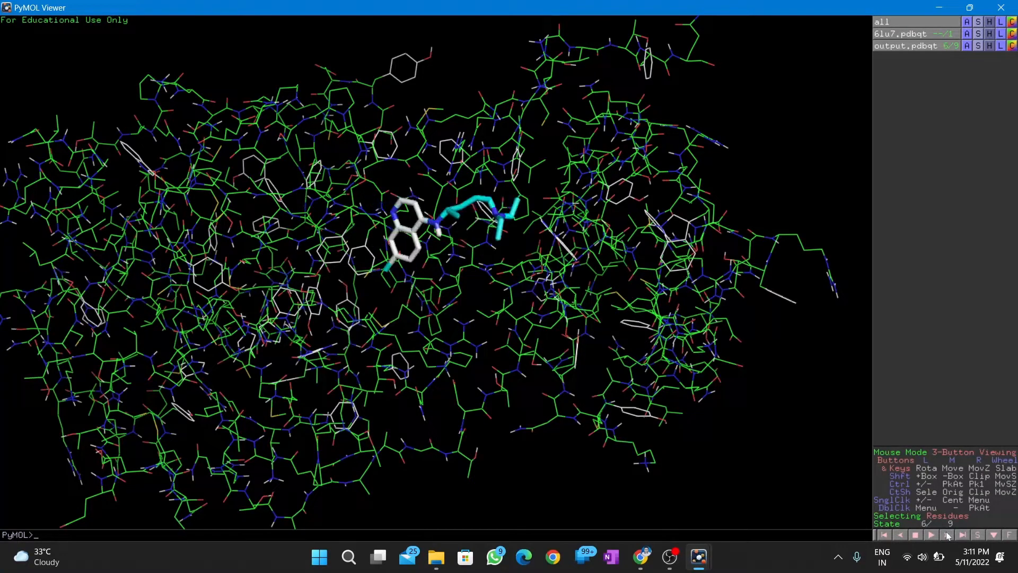
click(946, 534)
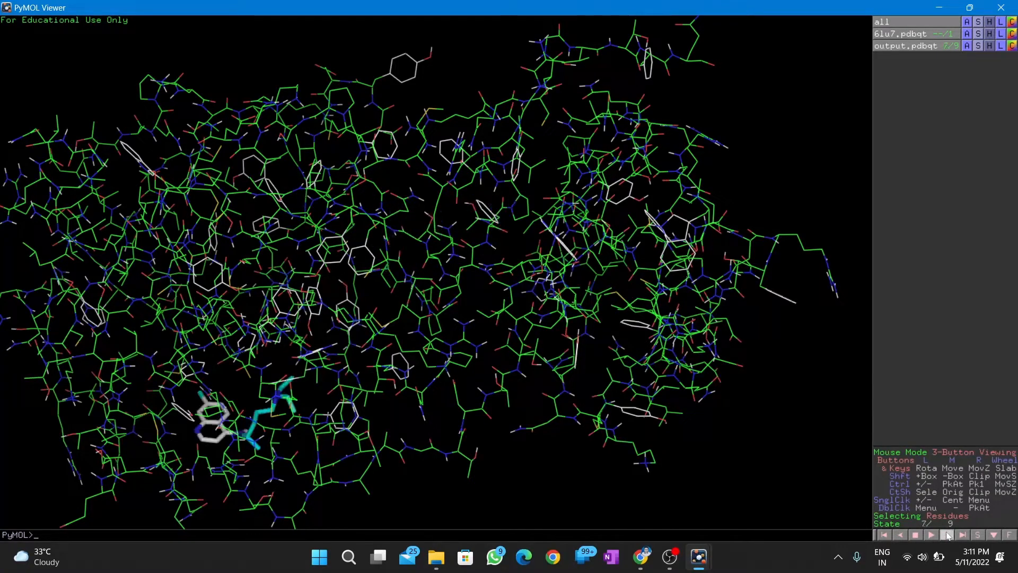
click(963, 534)
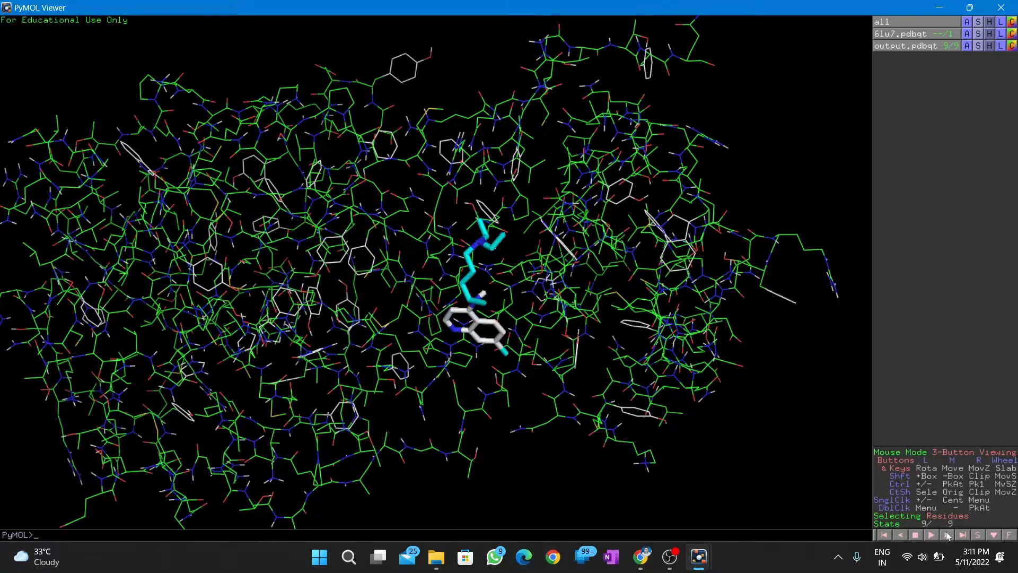
click(901, 535)
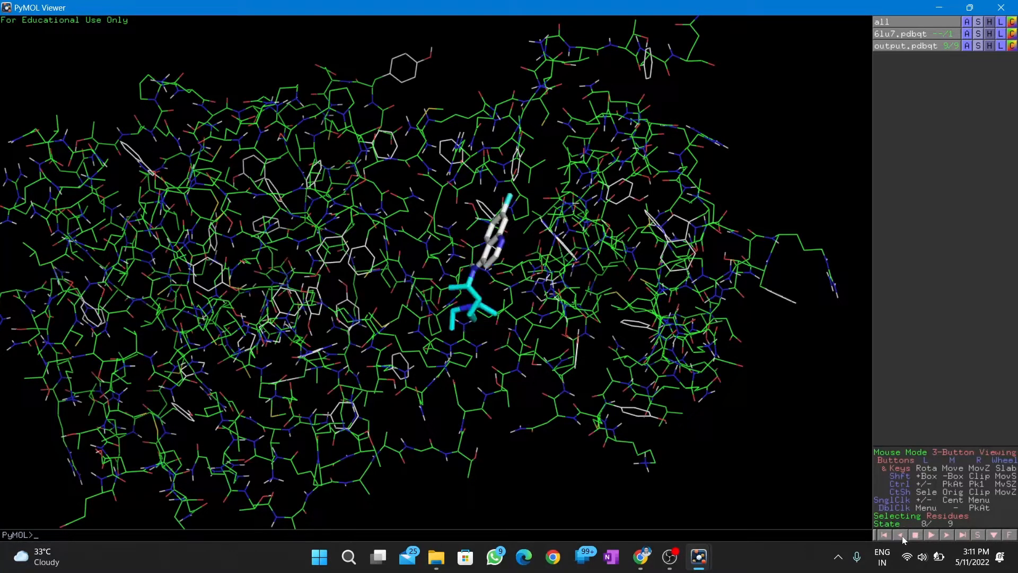
click(899, 535)
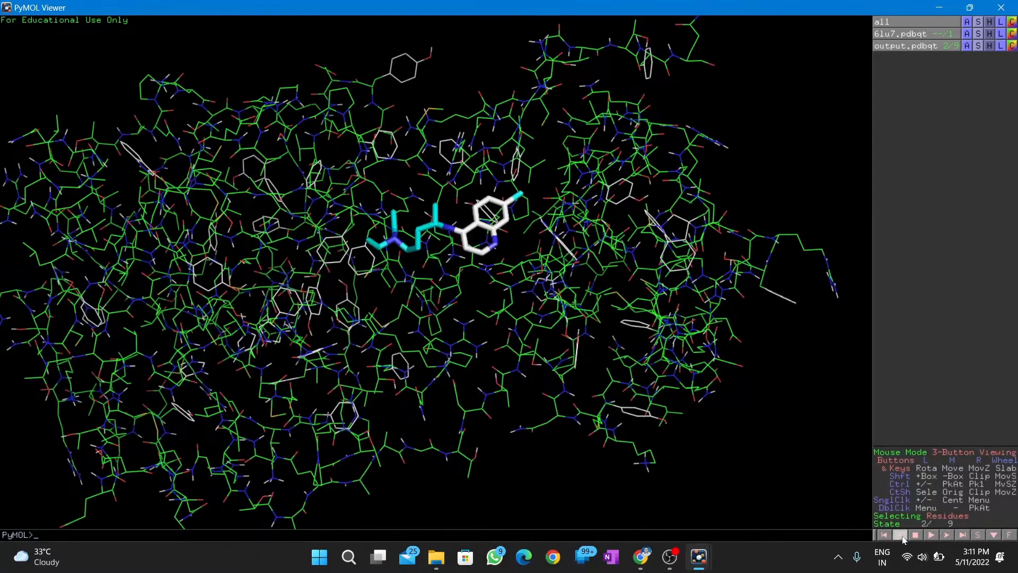
click(900, 534)
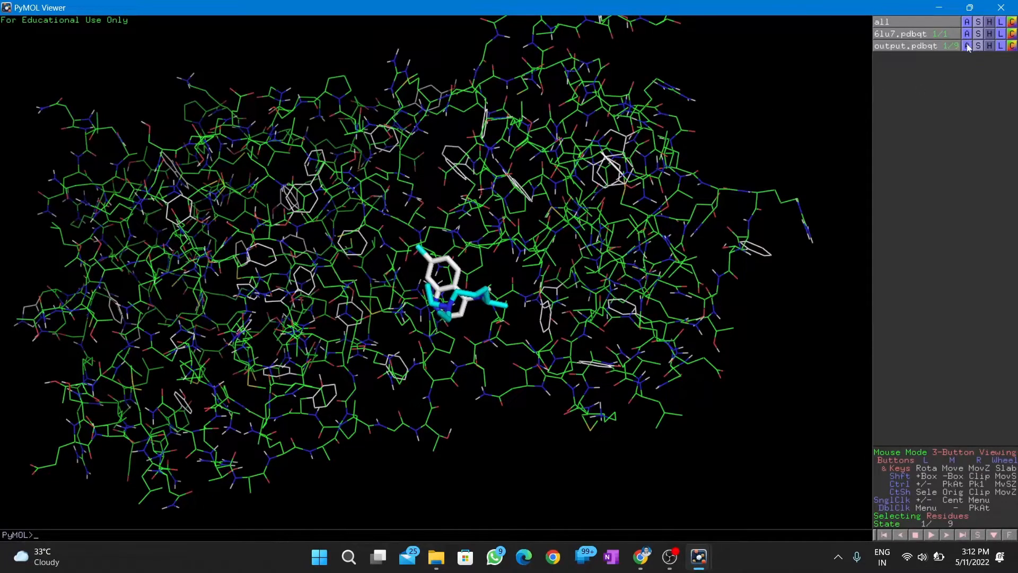
Find polar contacts of output.pdbqt, excluding solvent, creating output.pdbqt_pol
click(966, 45)
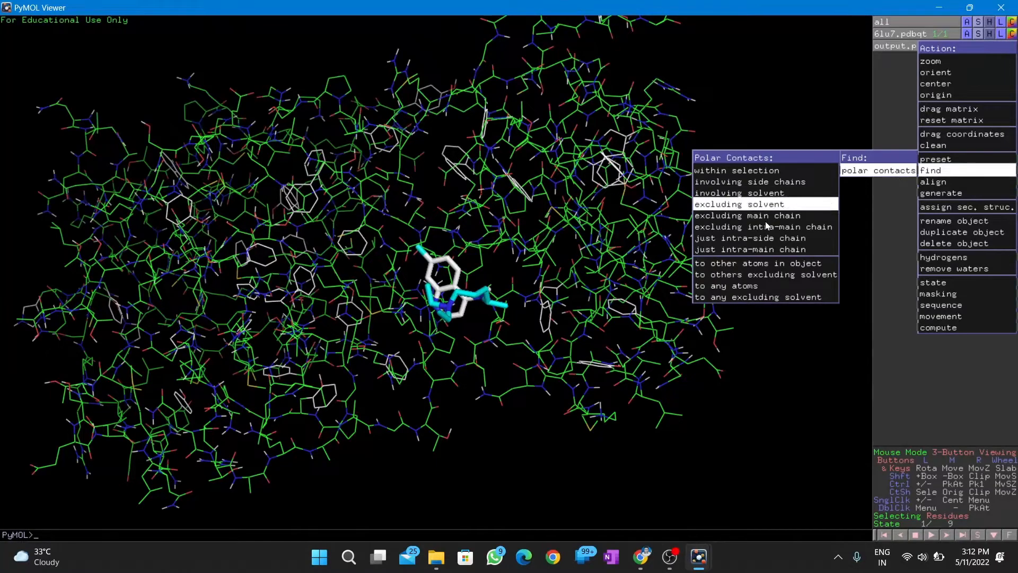
click(742, 204)
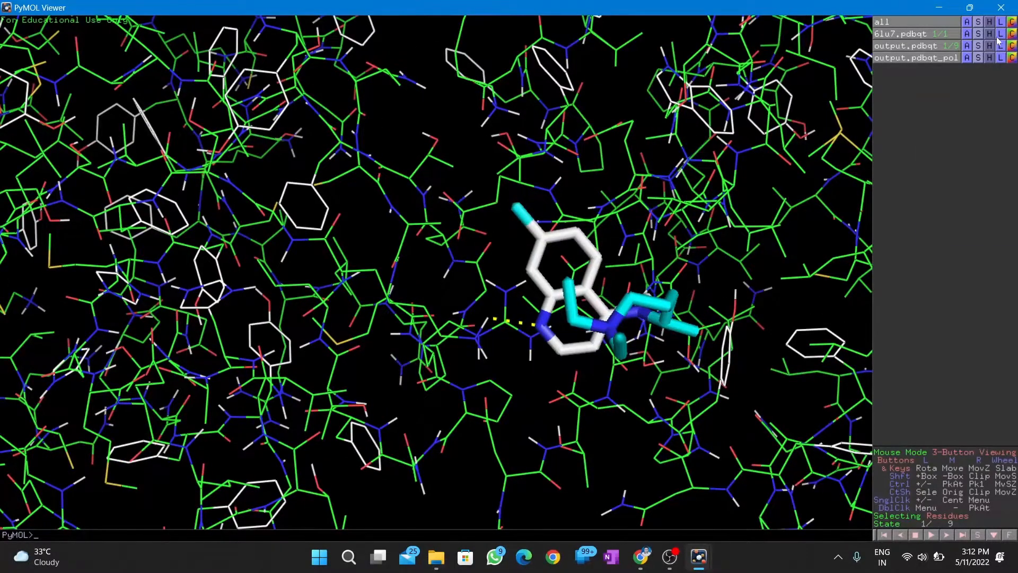
click(989, 33)
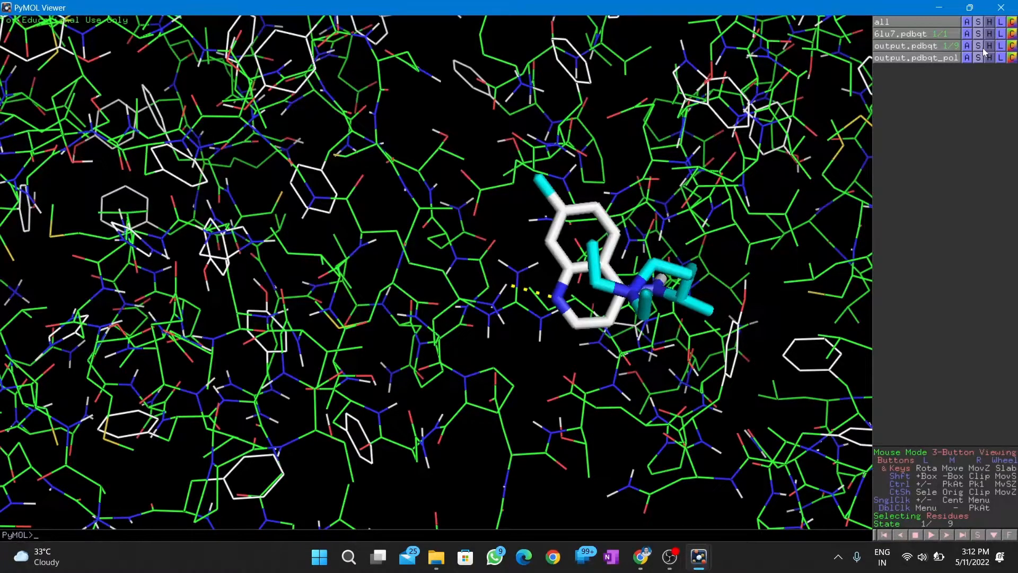
mouse_move(742, 509)
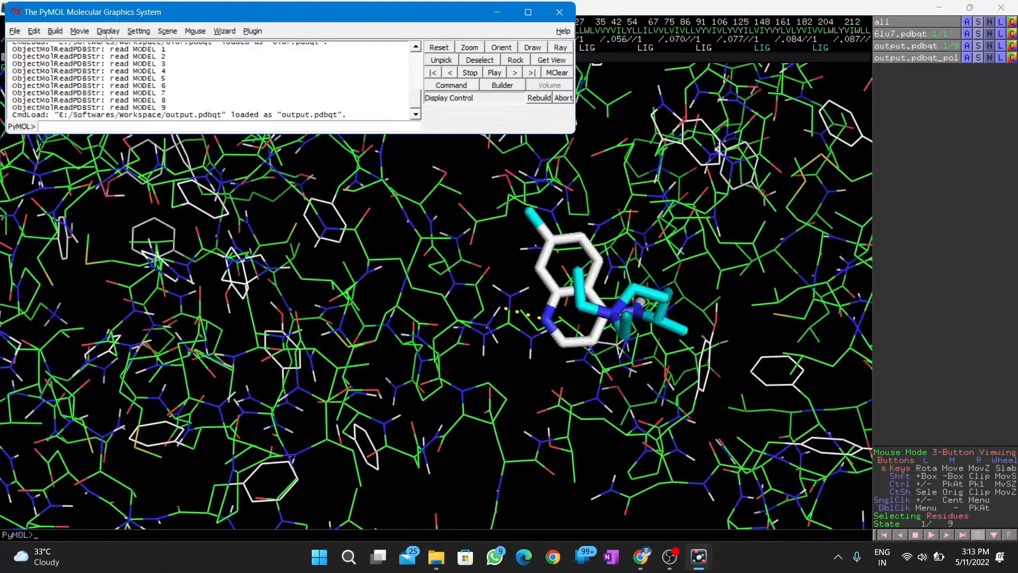
Show three-letter residue names in the sequence strip, scrolled to residues 246–281
click(108, 30)
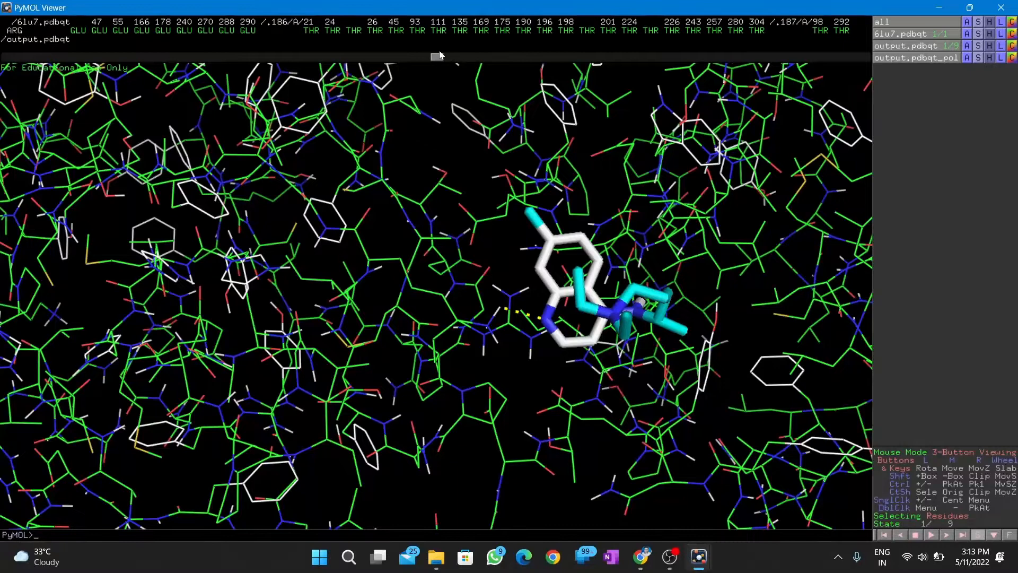
click(634, 311)
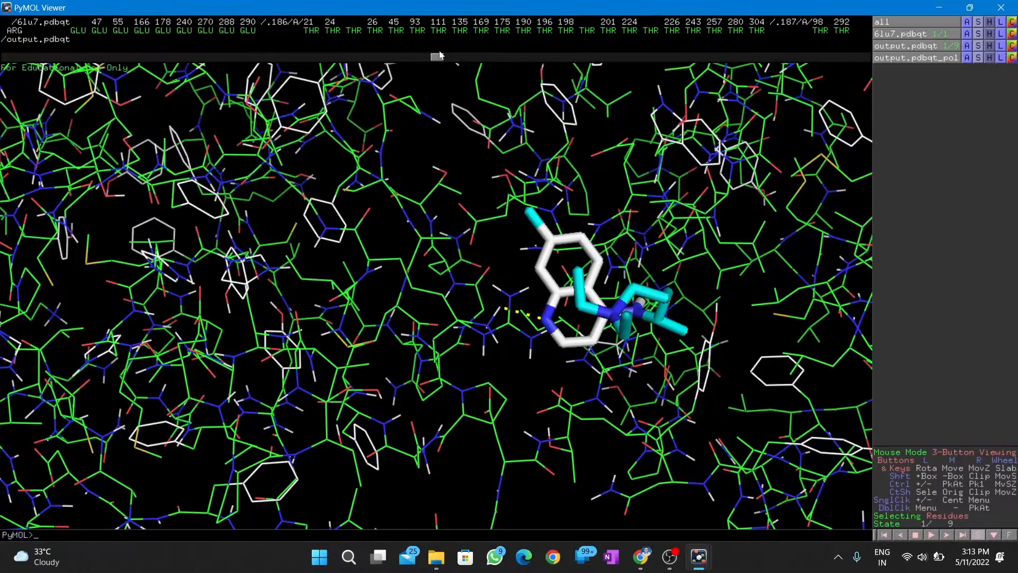
click(634, 311)
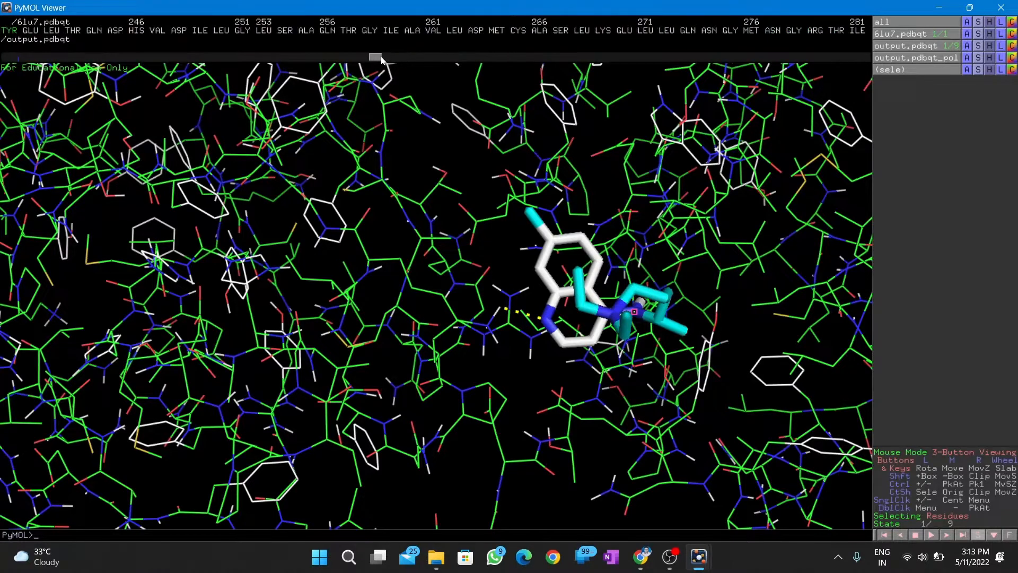
Scroll the sequence back to the lysines and select LYS 137
scroll(left, 3)
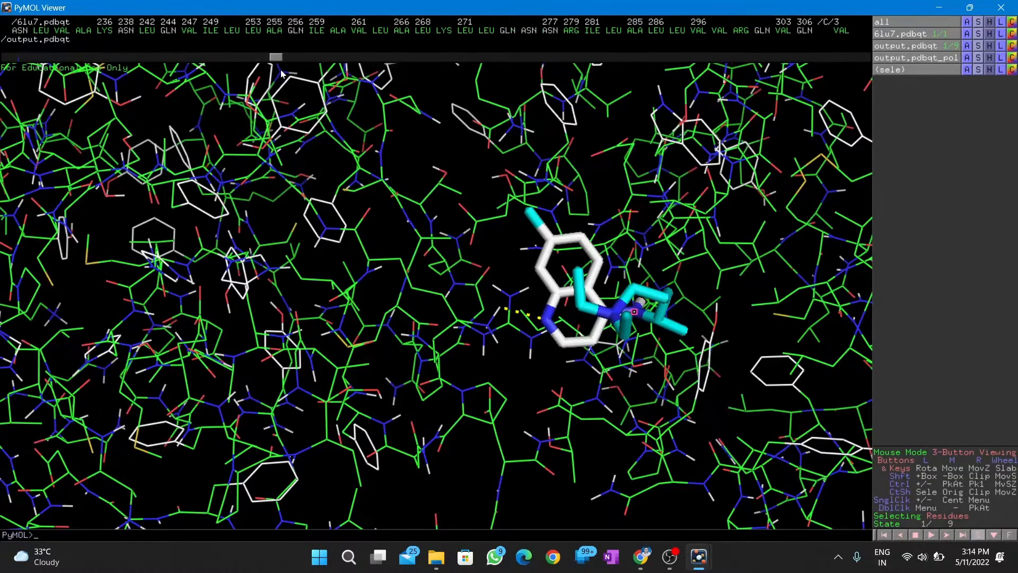
scroll(left, 3)
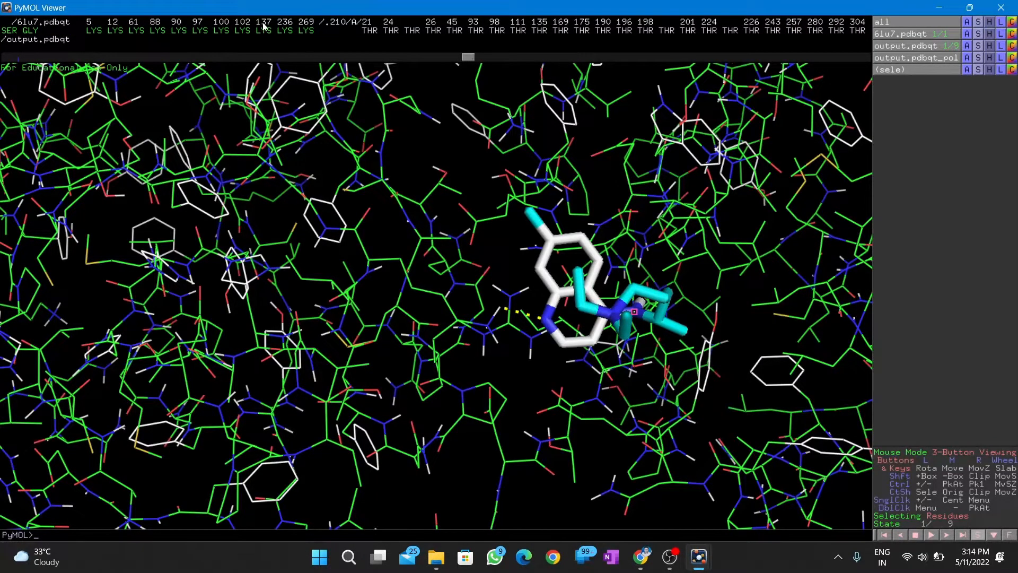
click(264, 21)
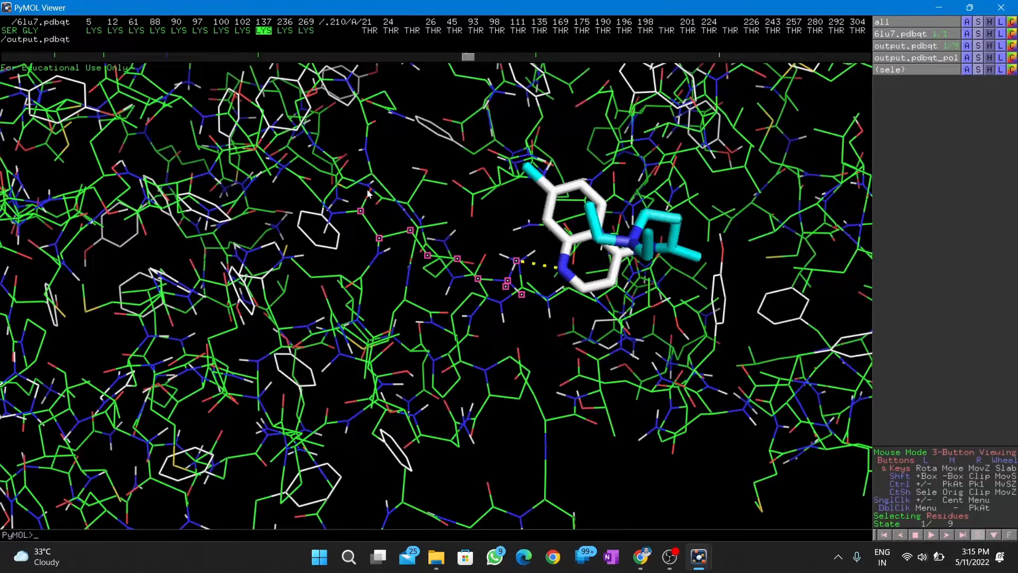
mouse_move(331, 217)
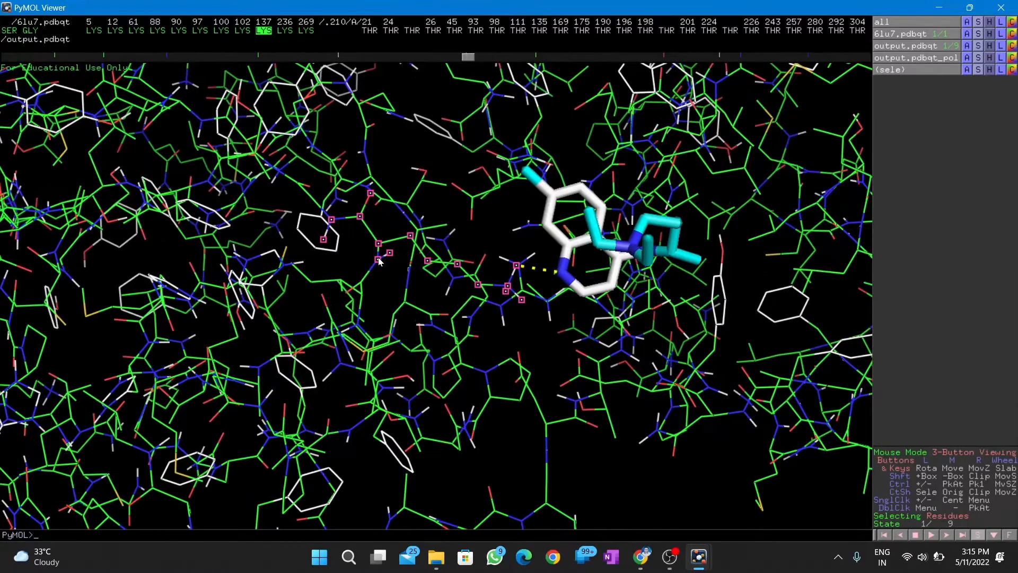
mouse_move(331, 225)
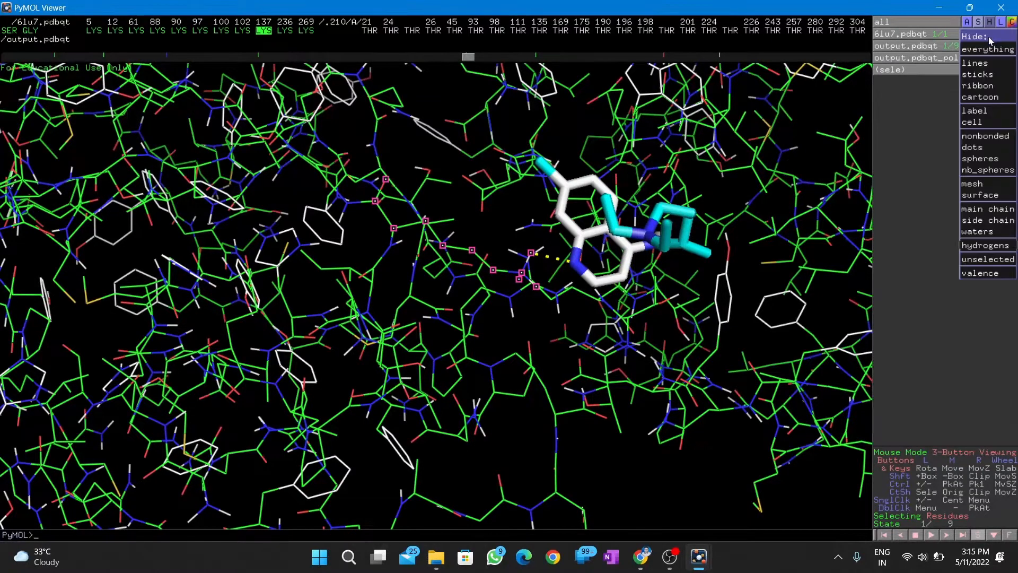
Hide the line representation for all atoms
click(986, 49)
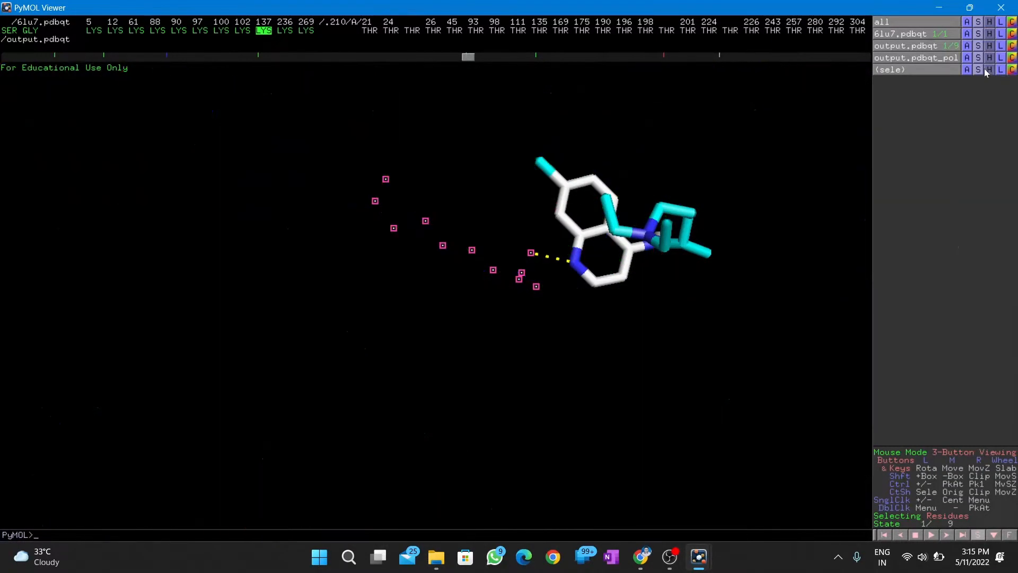
Show lysine 137 as sticks and label it LYS-137
click(978, 69)
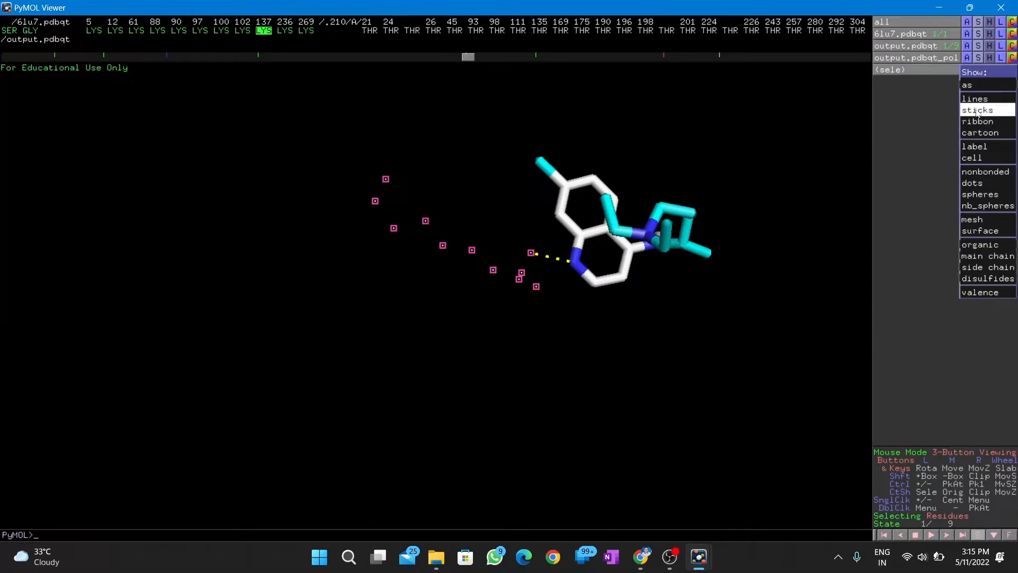
click(978, 109)
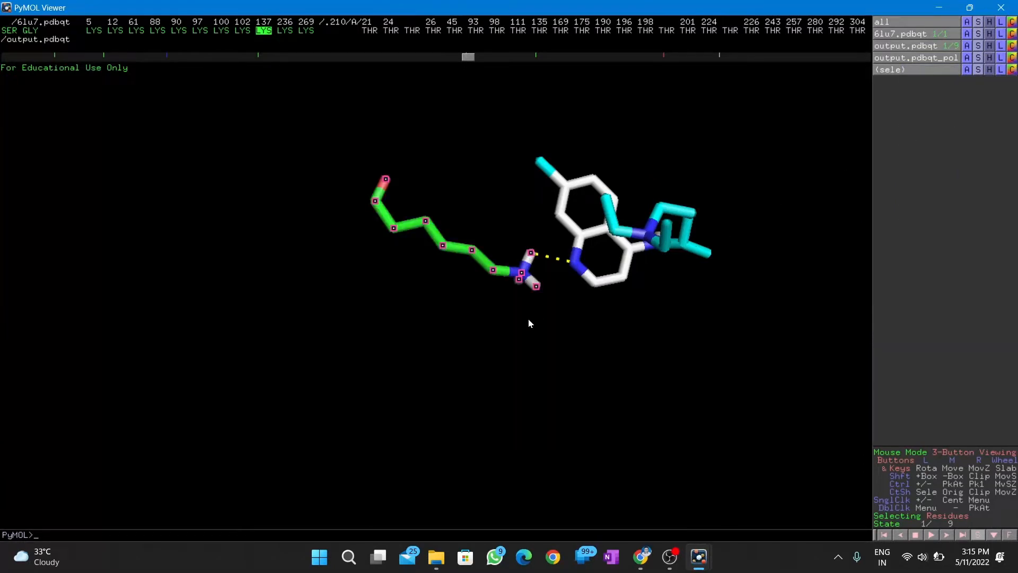
click(989, 57)
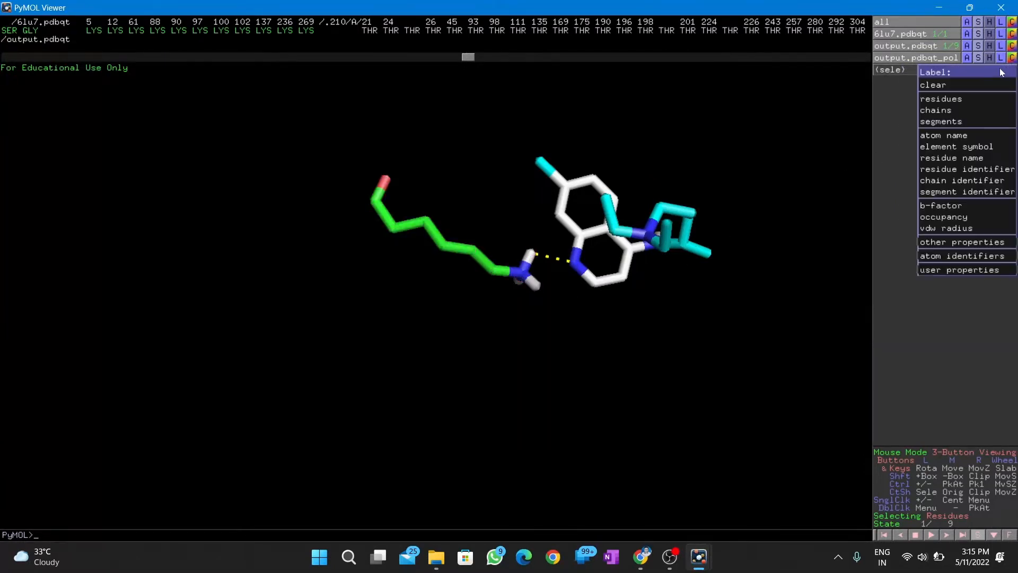
click(939, 99)
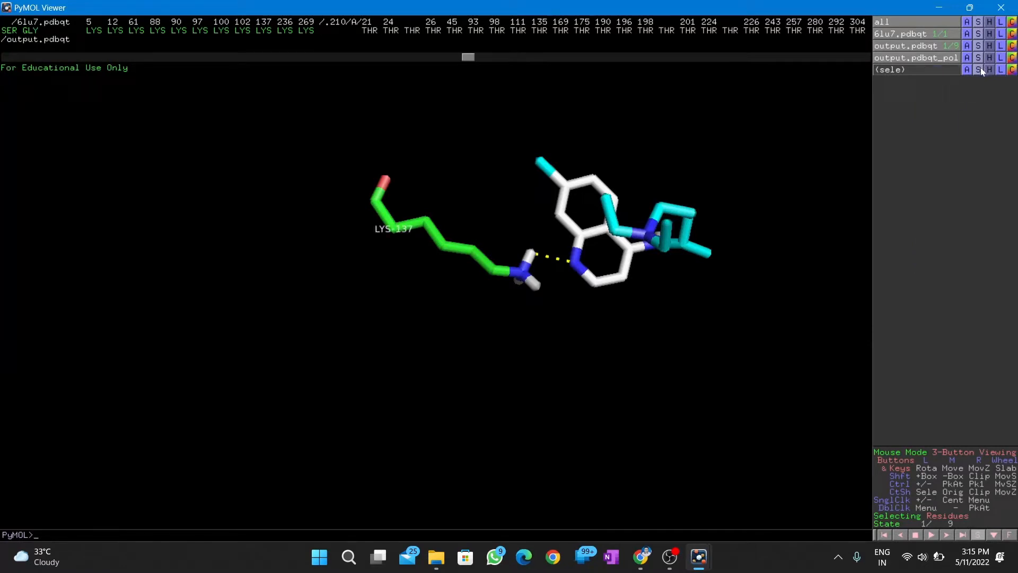
click(967, 70)
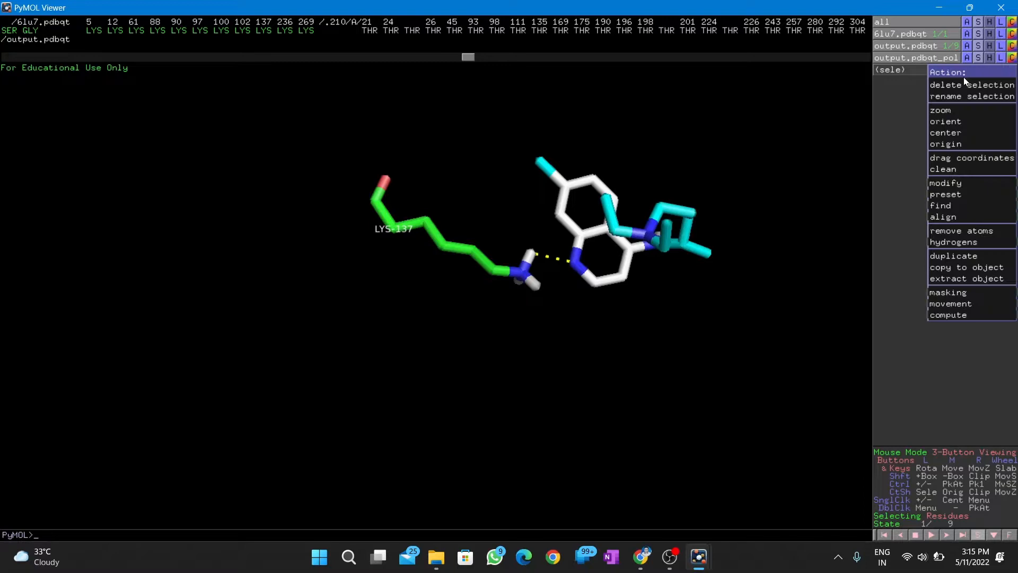
click(972, 96)
text(binding_)
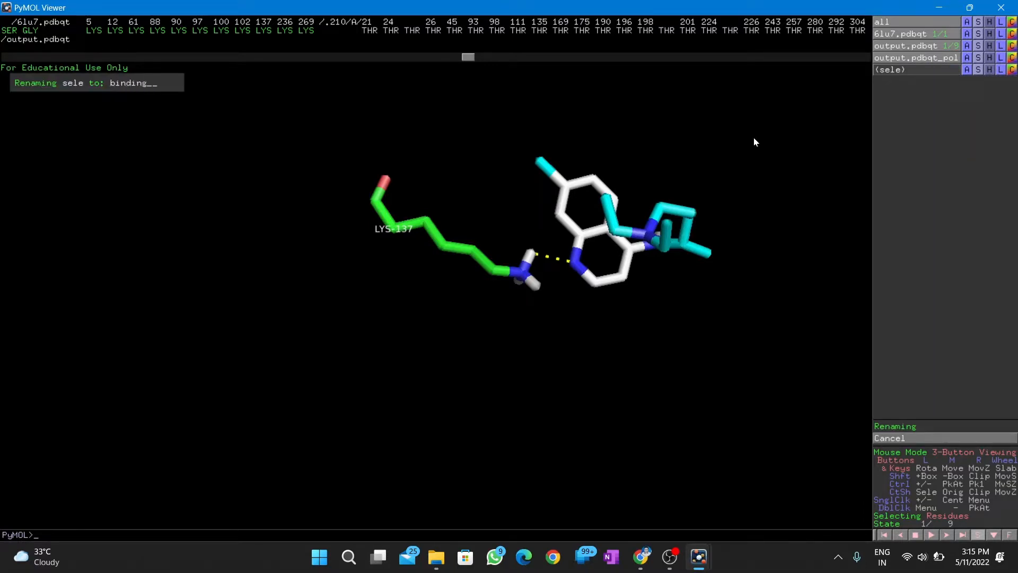
Name the lysine 137 selection binding_residue
text(resd)
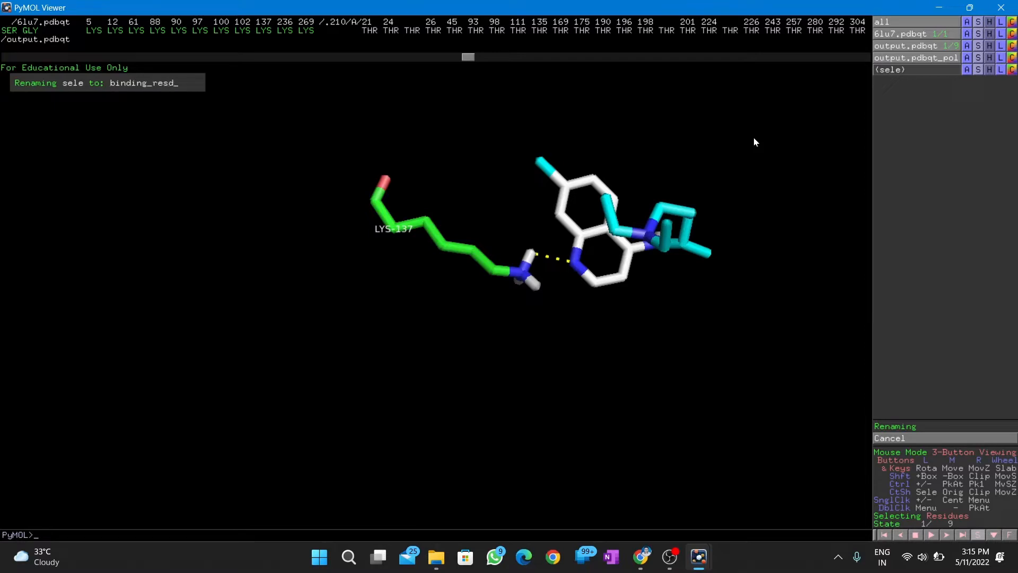
text(i)
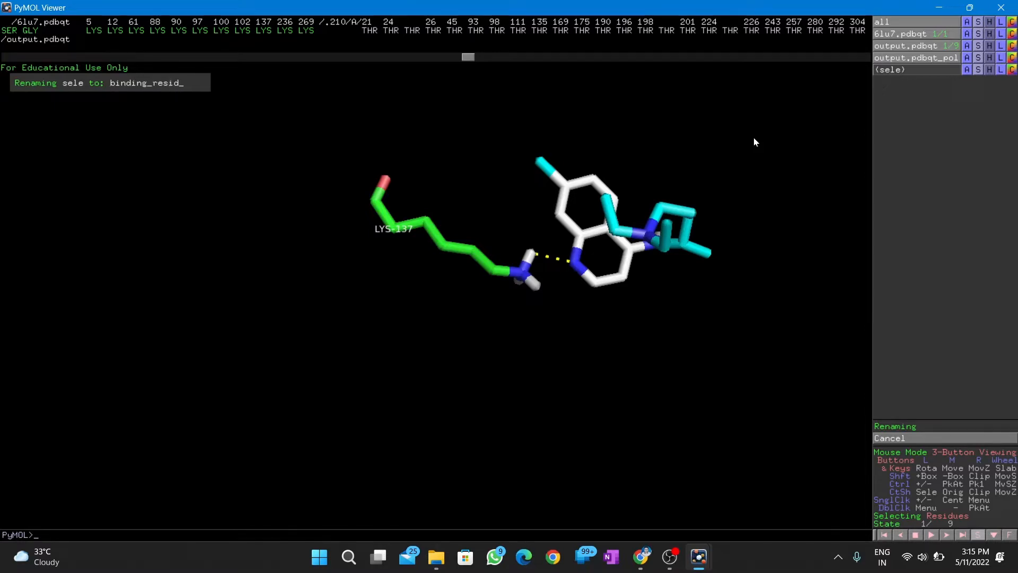
key(Return)
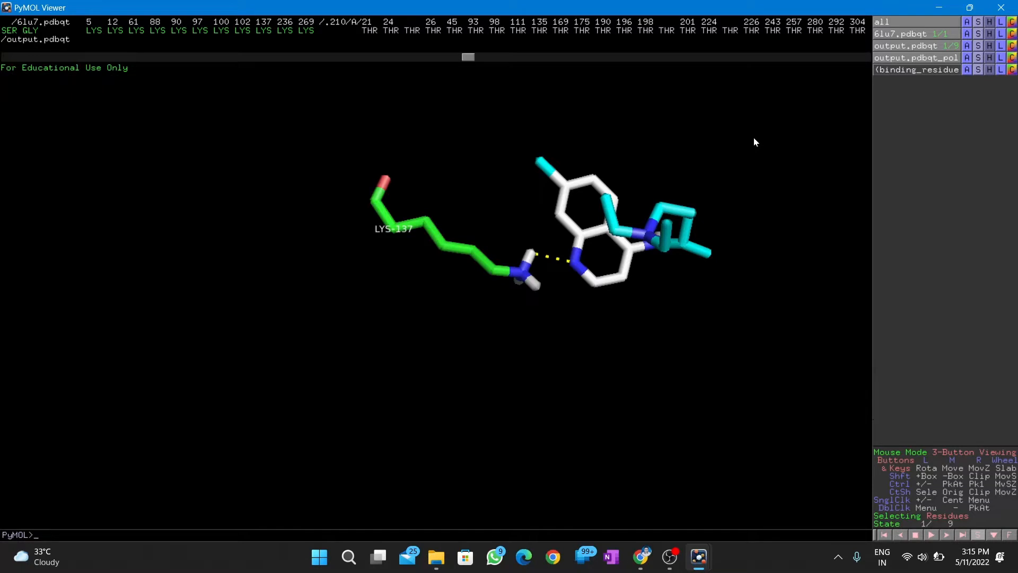
mouse_move(911, 138)
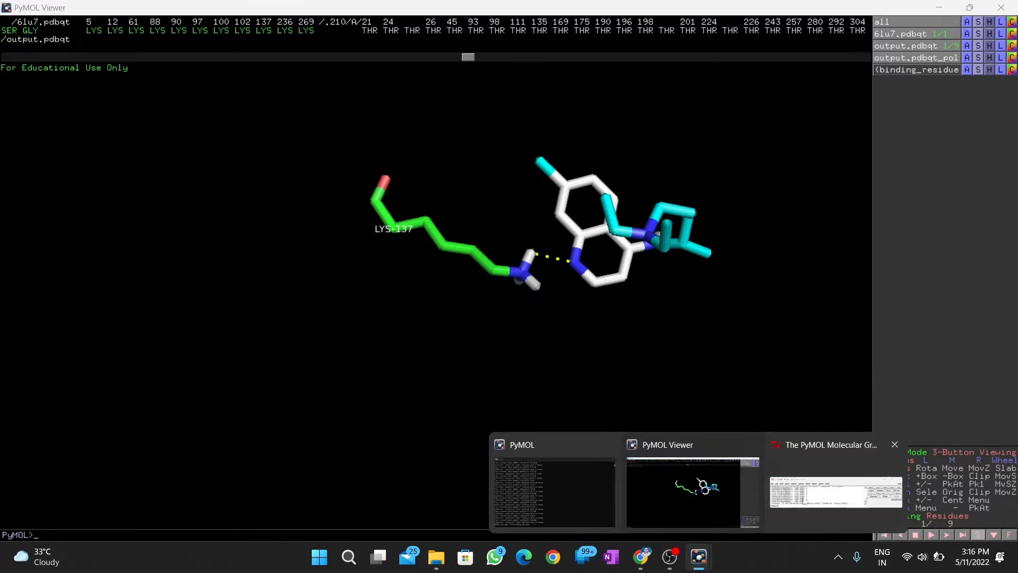
Switch the mouse mode to editing in the main PyMOL window
click(107, 31)
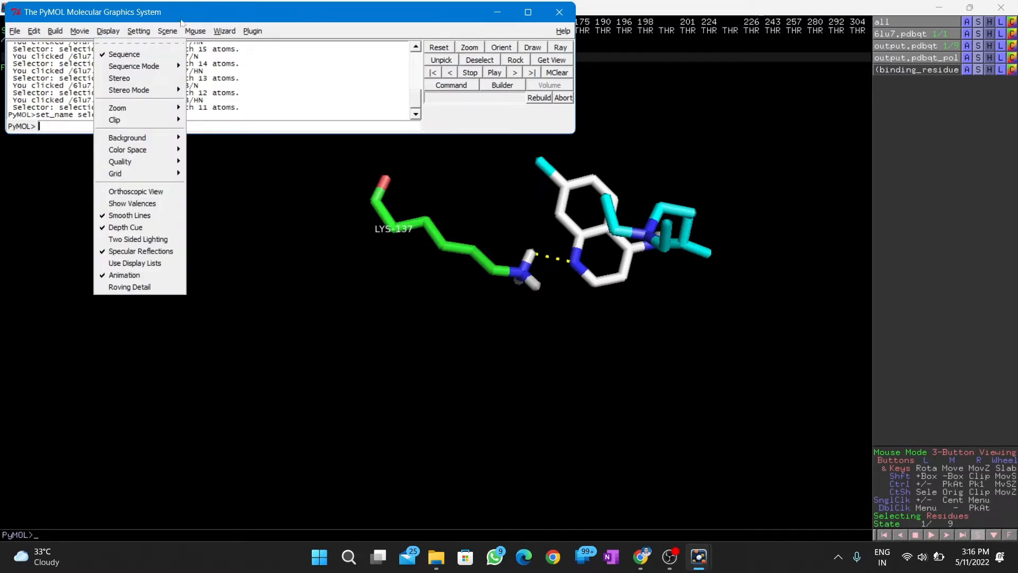
click(194, 31)
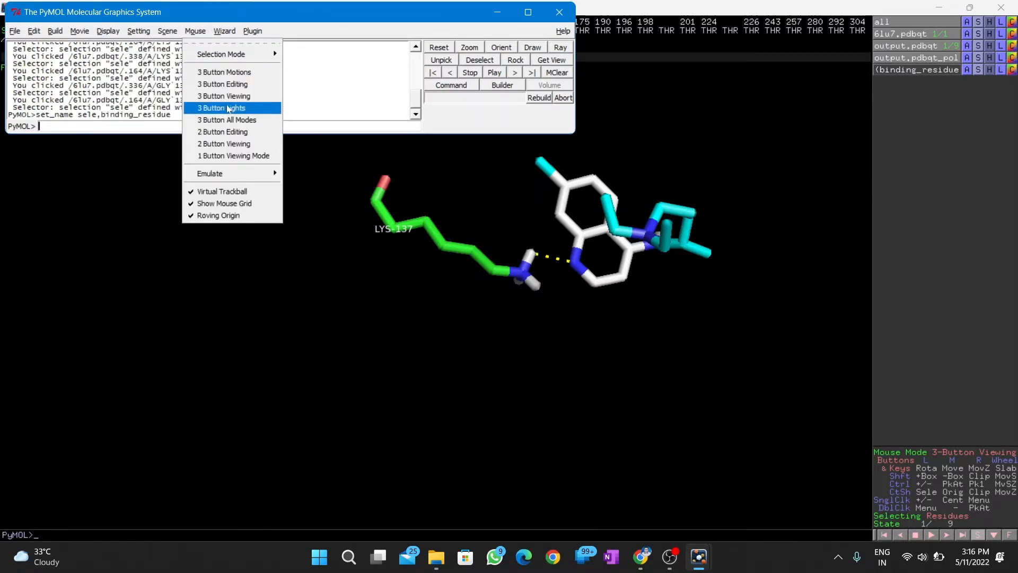
click(223, 84)
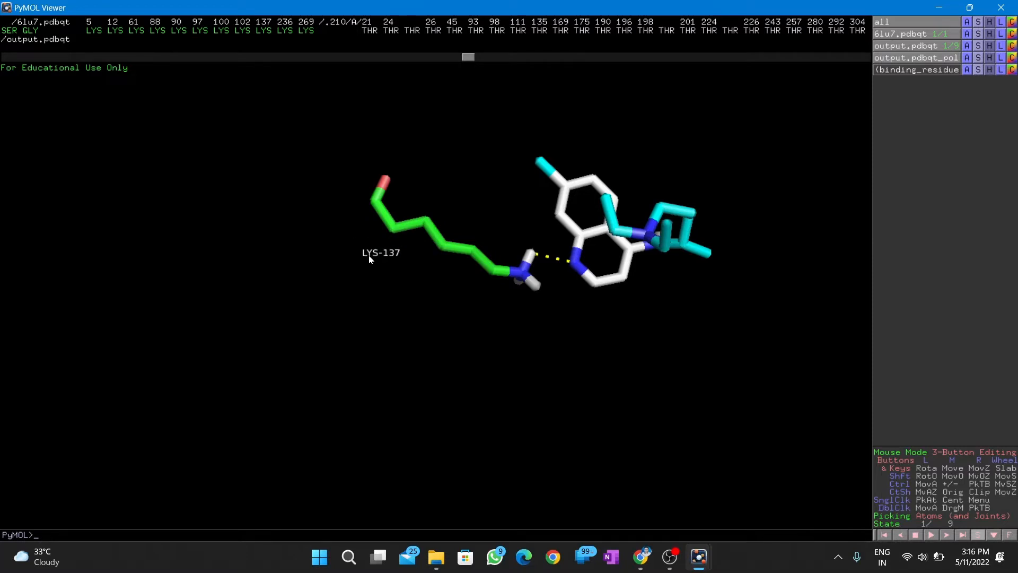
mouse_move(543, 215)
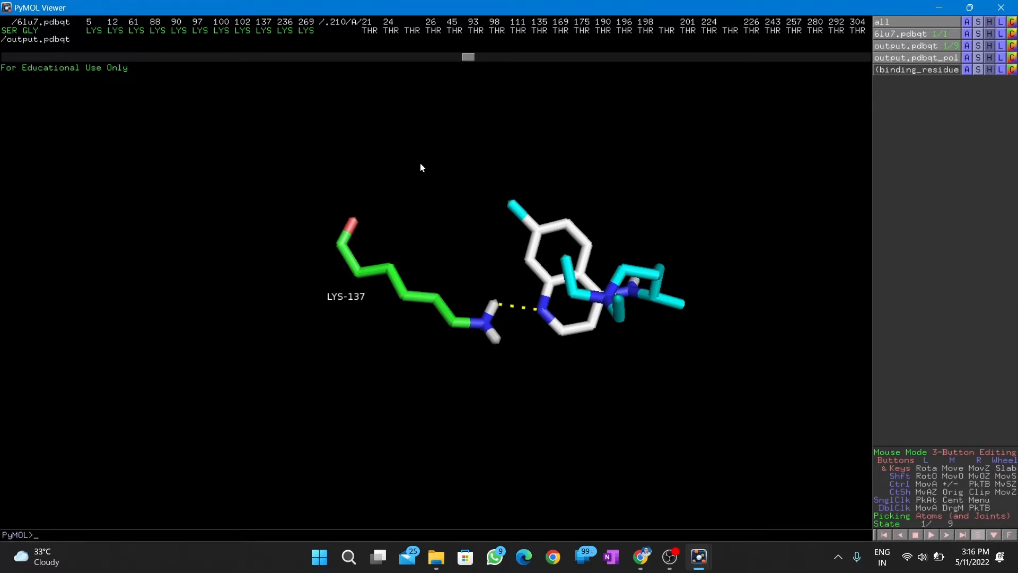
mouse_move(886, 144)
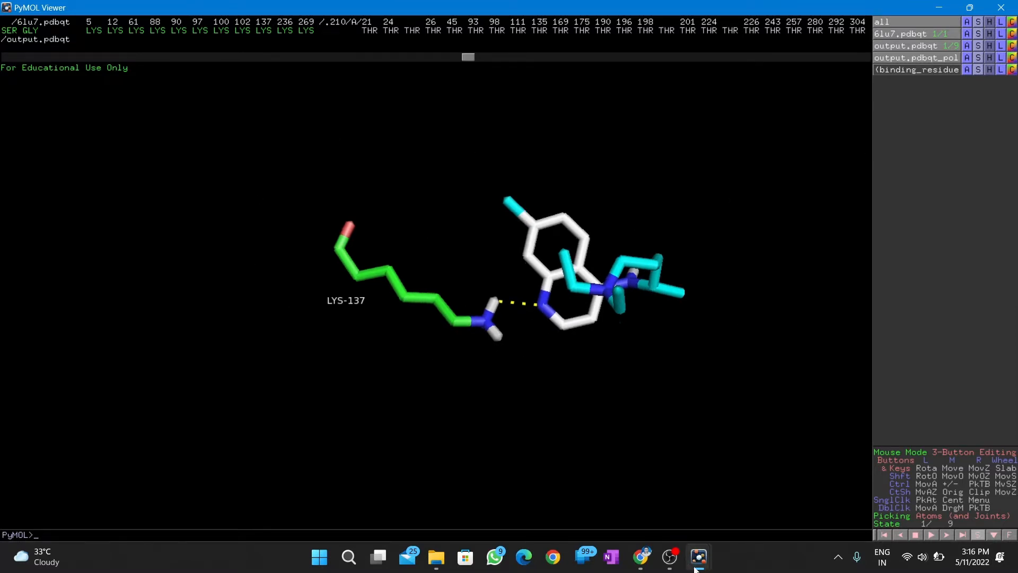
click(698, 556)
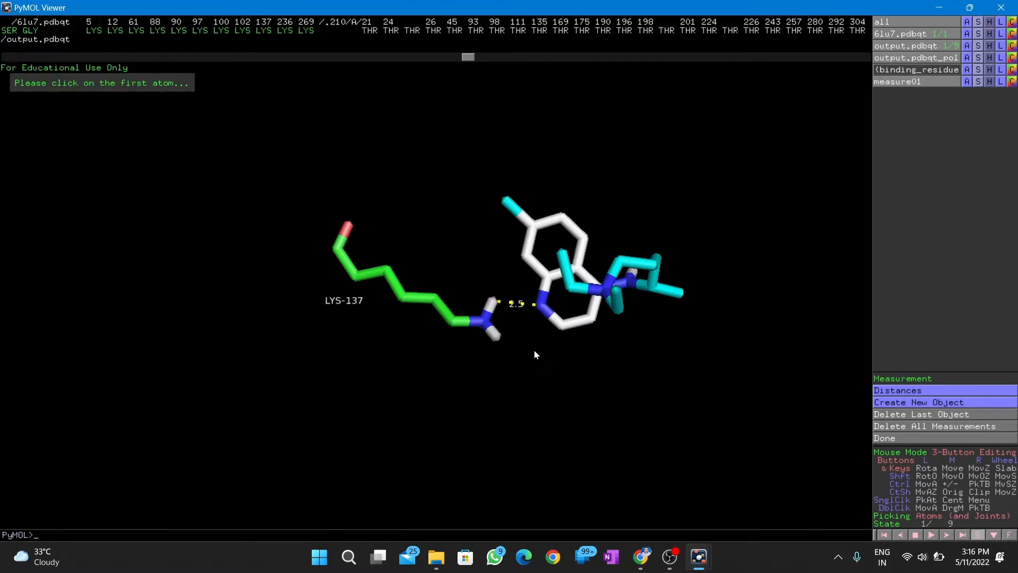
mouse_move(511, 309)
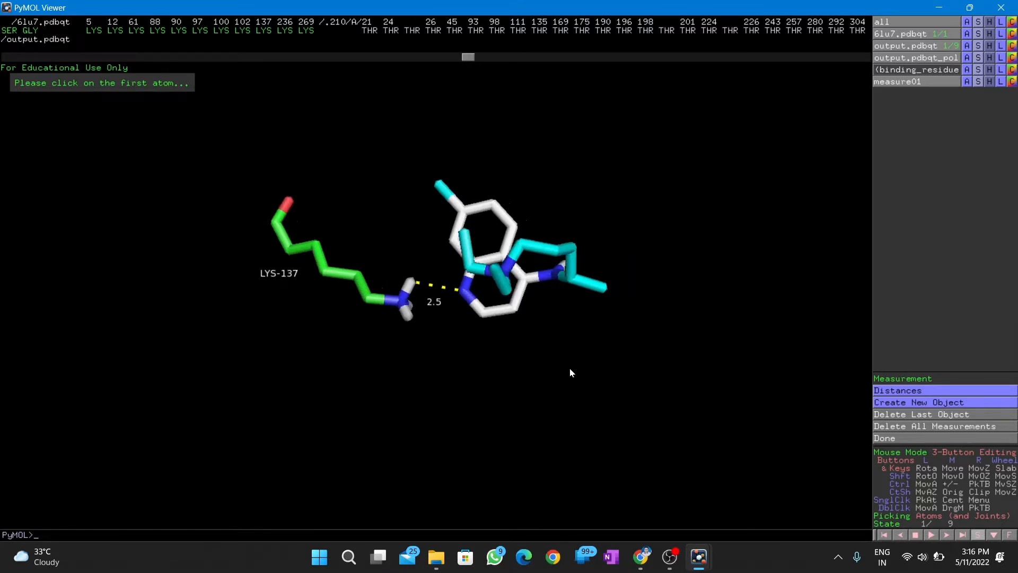
mouse_move(986, 41)
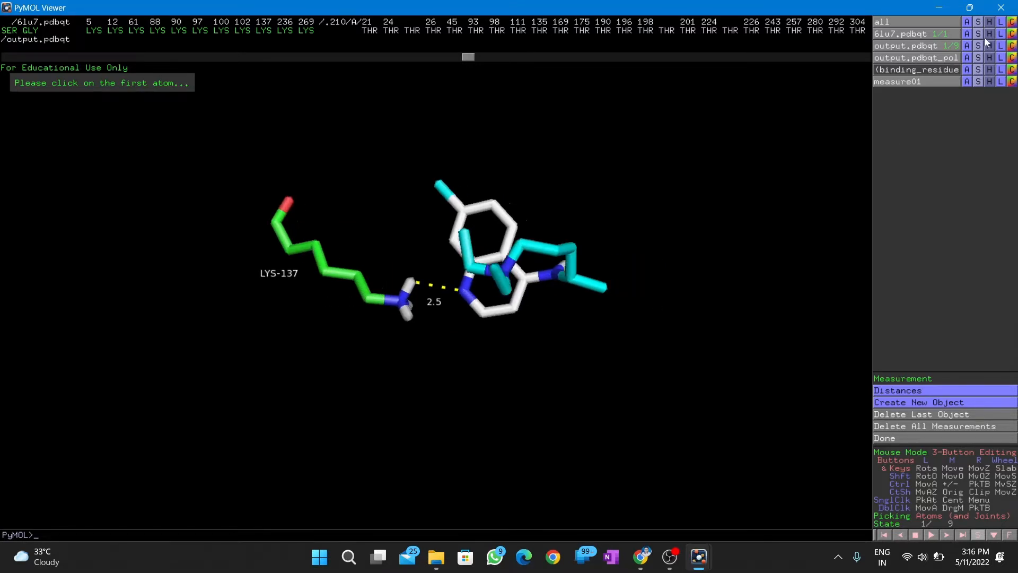
Show the whole 6lu7 protein as lines and colour it blue
click(966, 21)
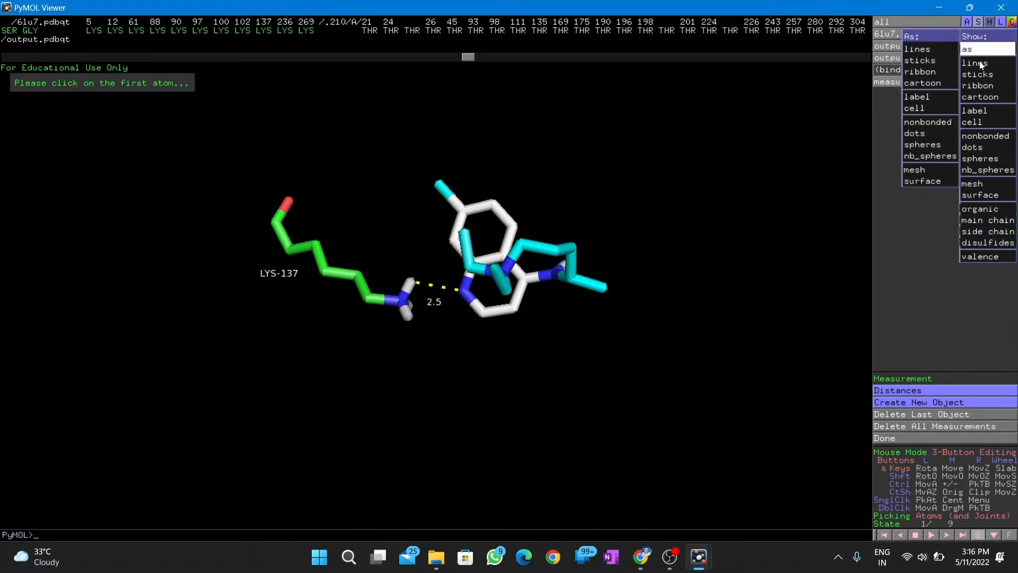
click(975, 64)
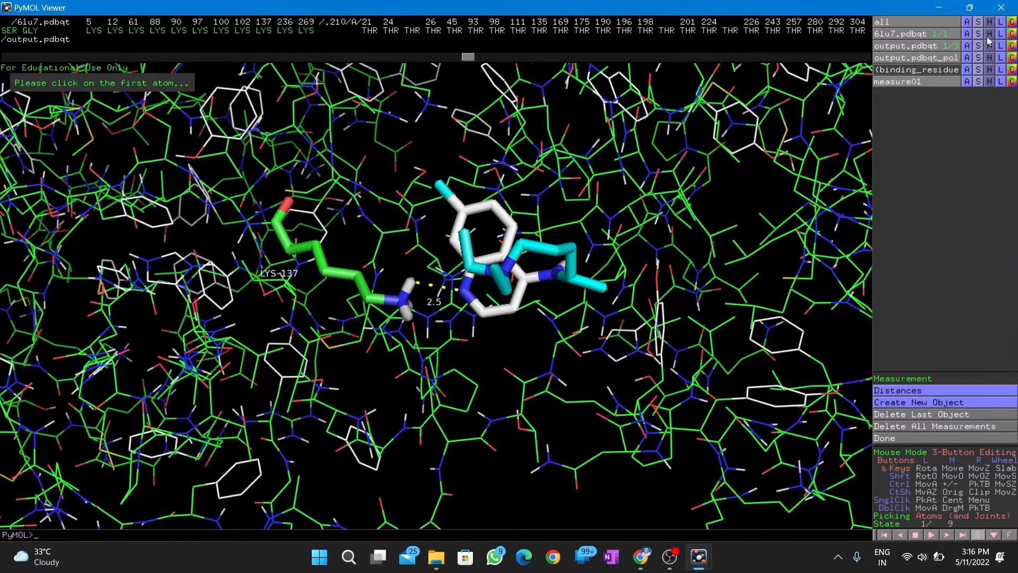
click(1010, 22)
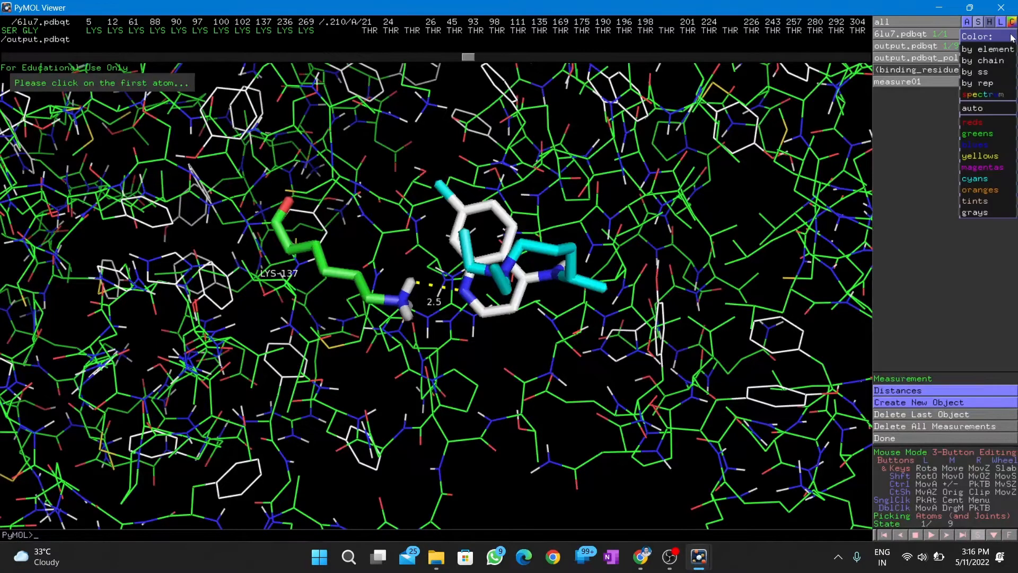
click(978, 133)
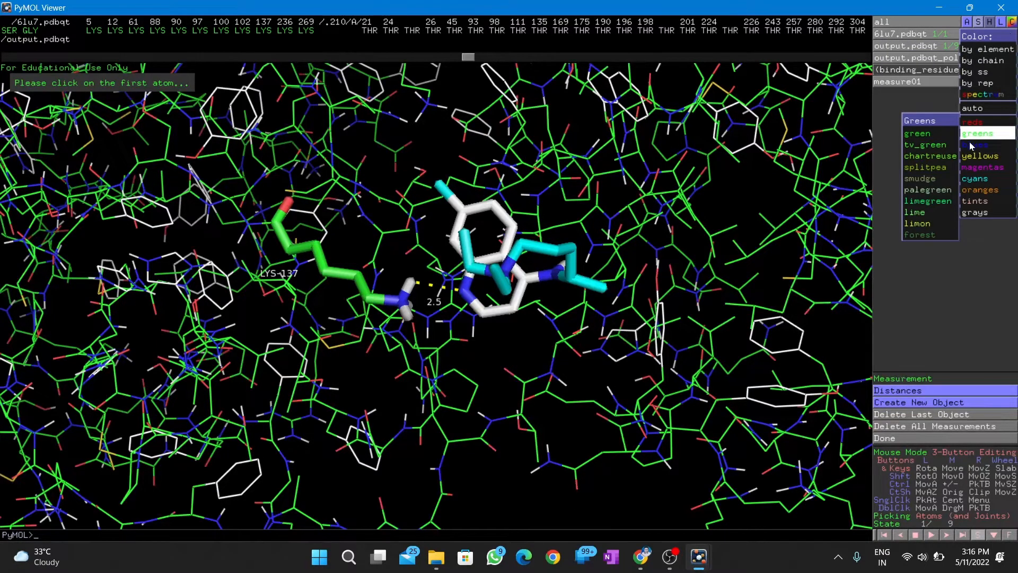
click(975, 145)
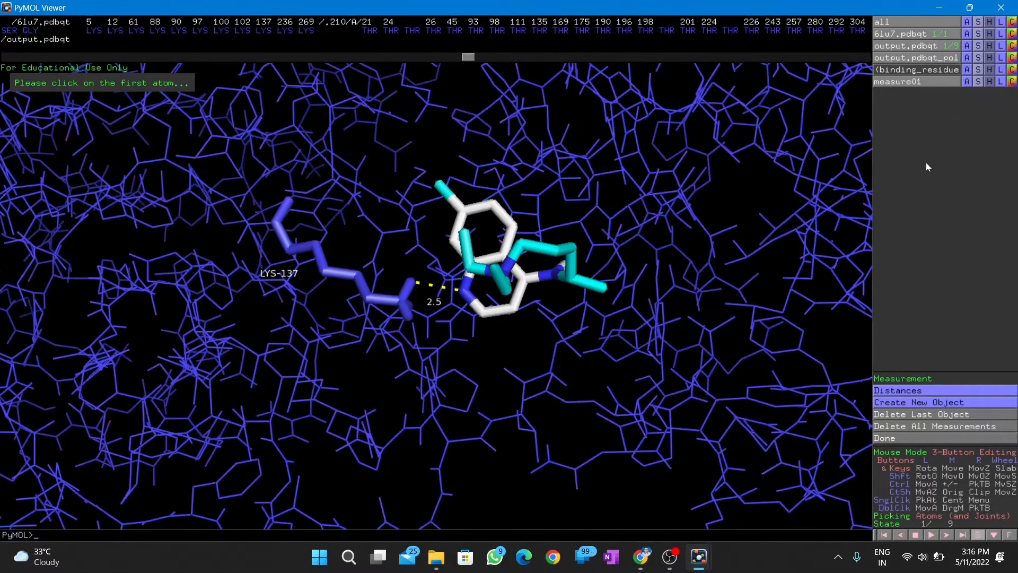
mouse_move(989, 84)
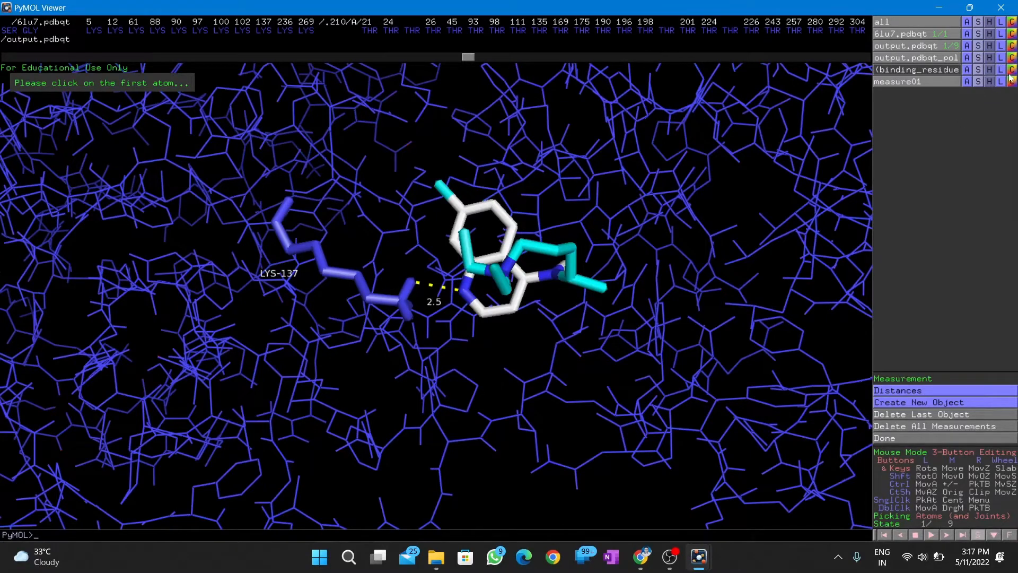
Recolour binding_residue Lys137 magenta and check measure01's display options
click(1010, 69)
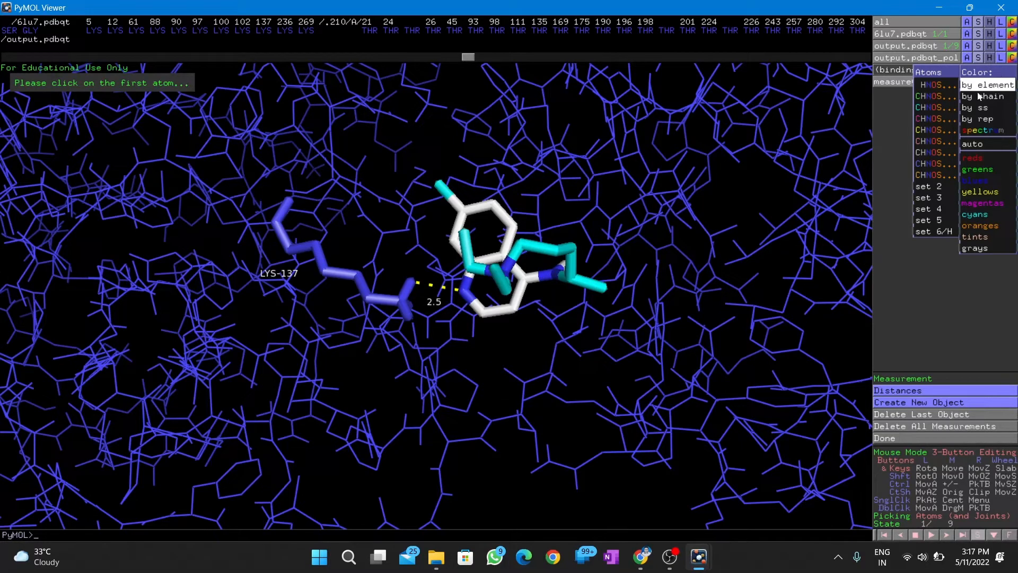
click(980, 202)
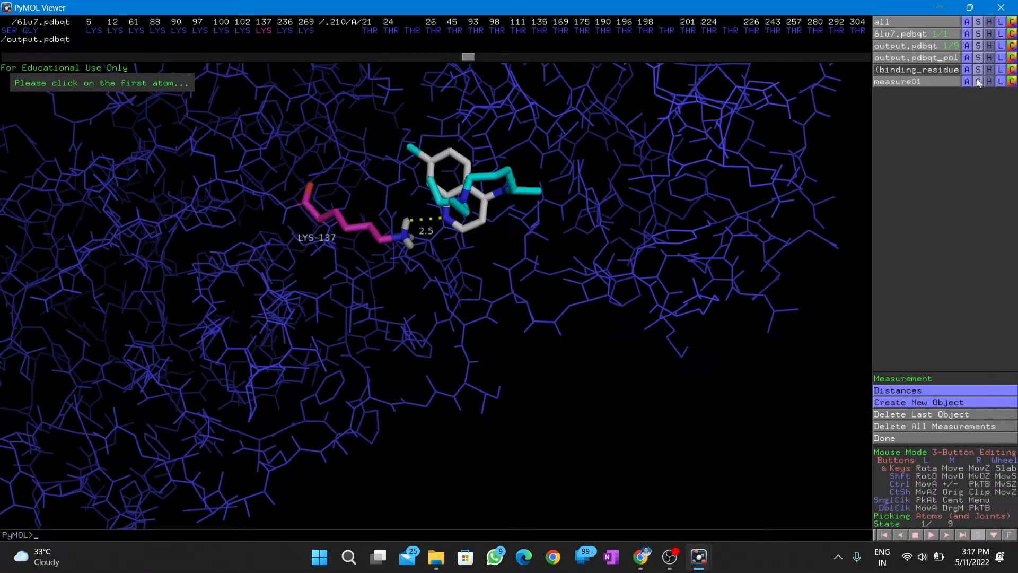
click(977, 81)
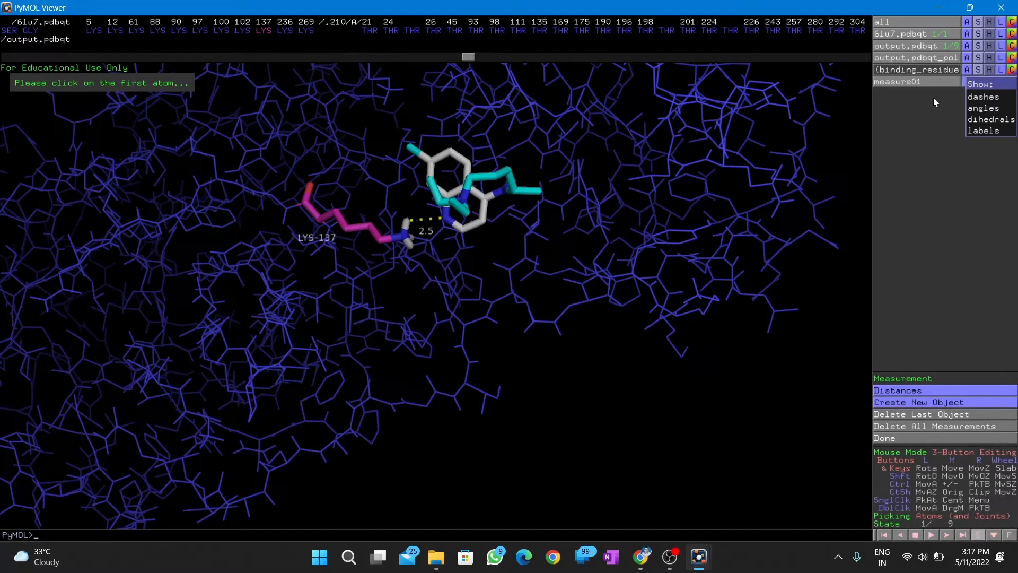
click(977, 21)
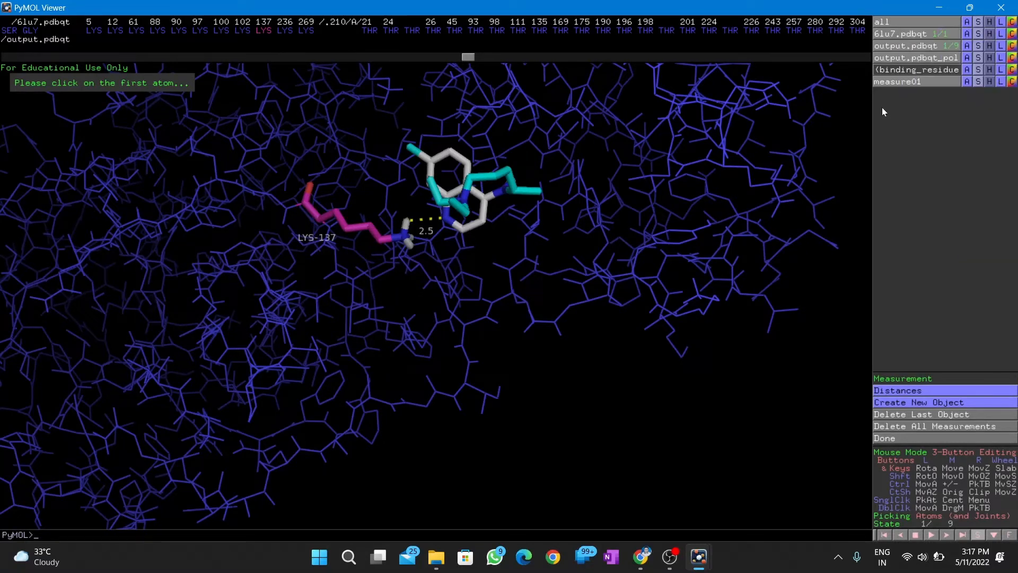
Hide all 6lu7 representations, show it as a molecular surface, and zoom out
click(989, 22)
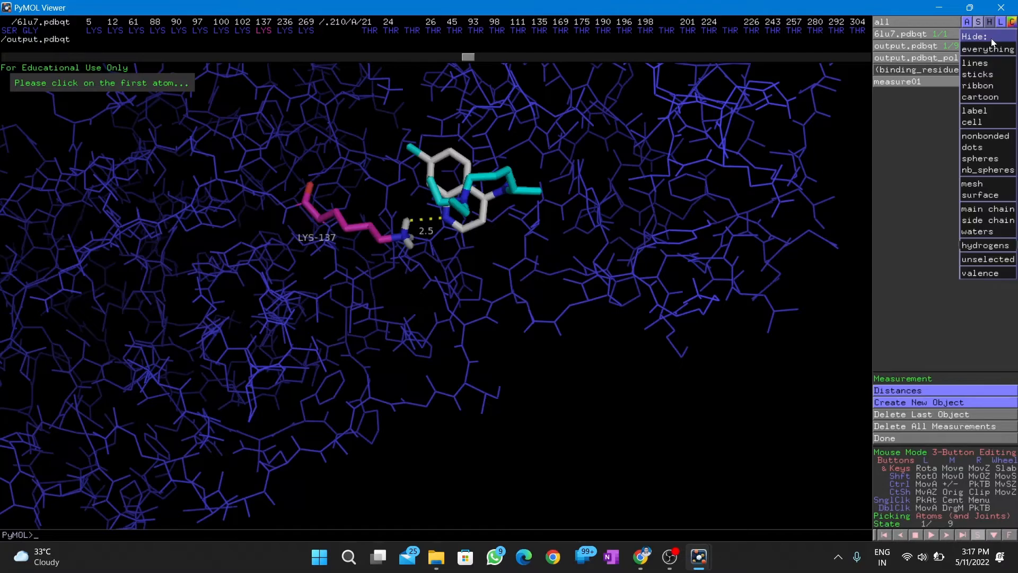
click(987, 48)
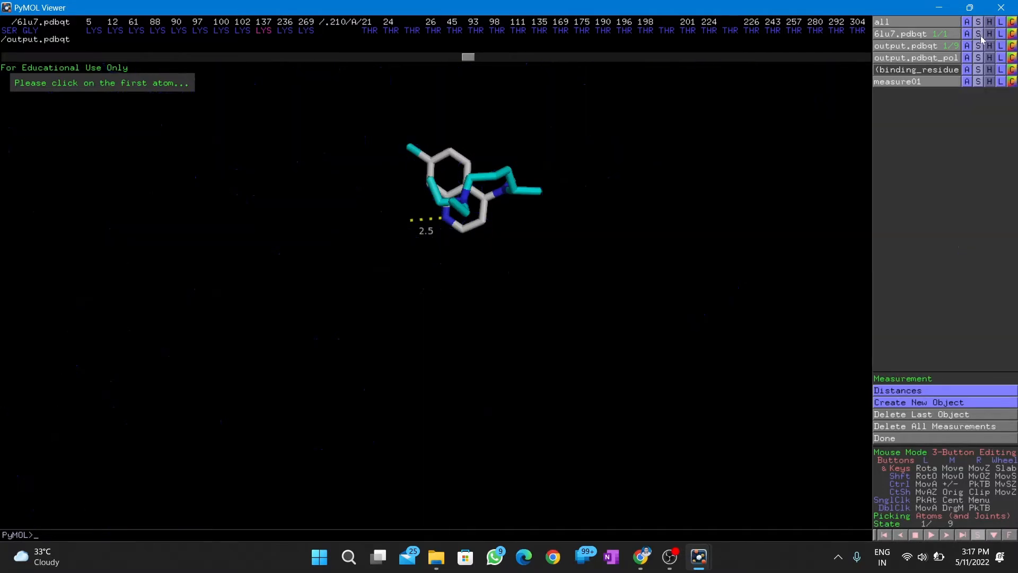
click(978, 34)
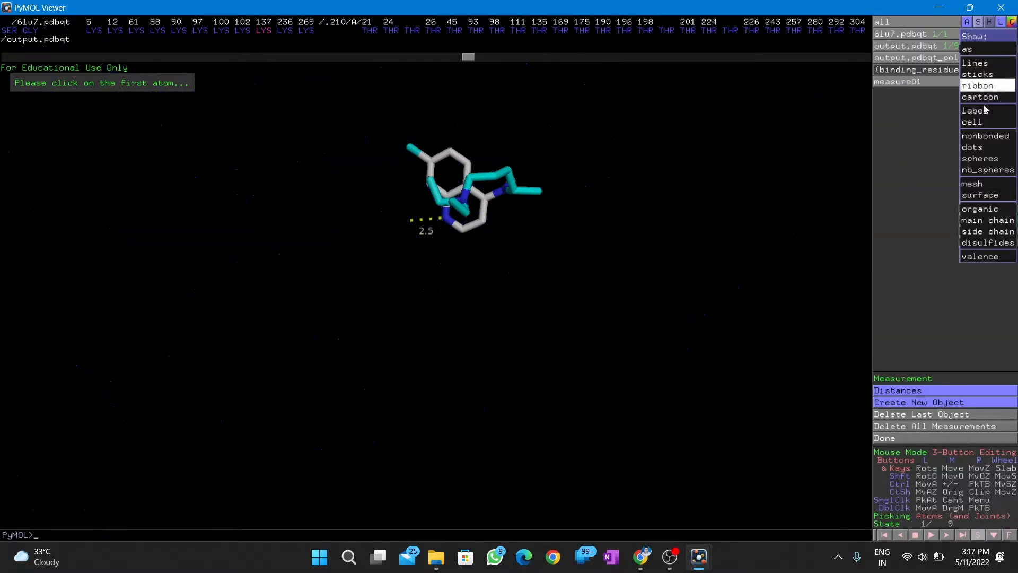
mouse_move(985, 136)
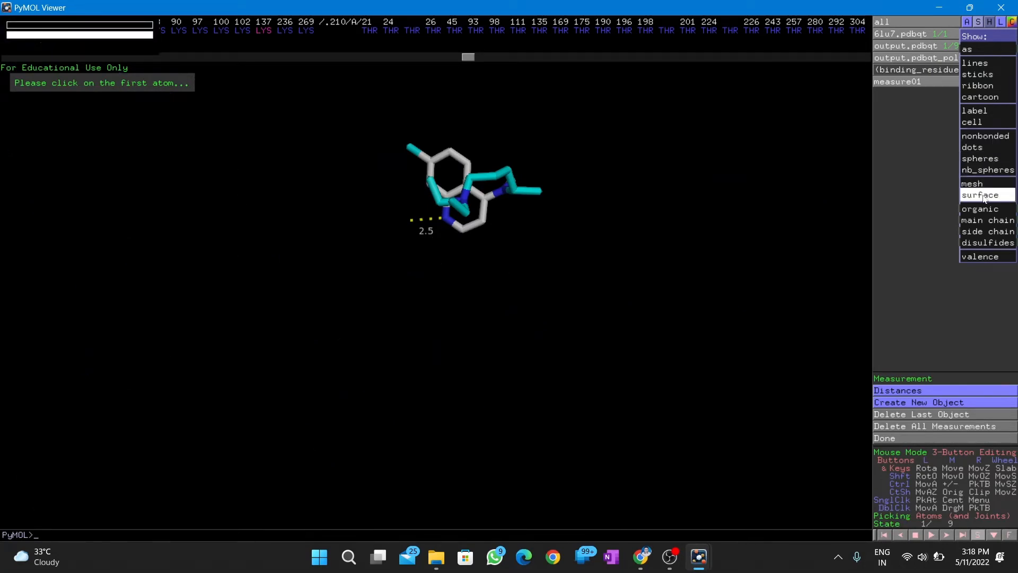
click(981, 194)
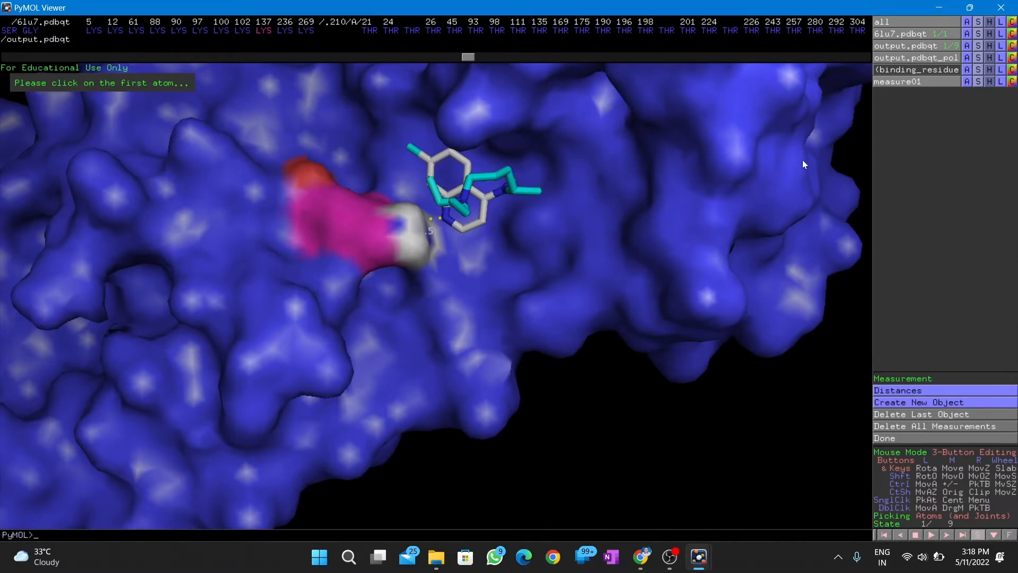
mouse_move(432, 234)
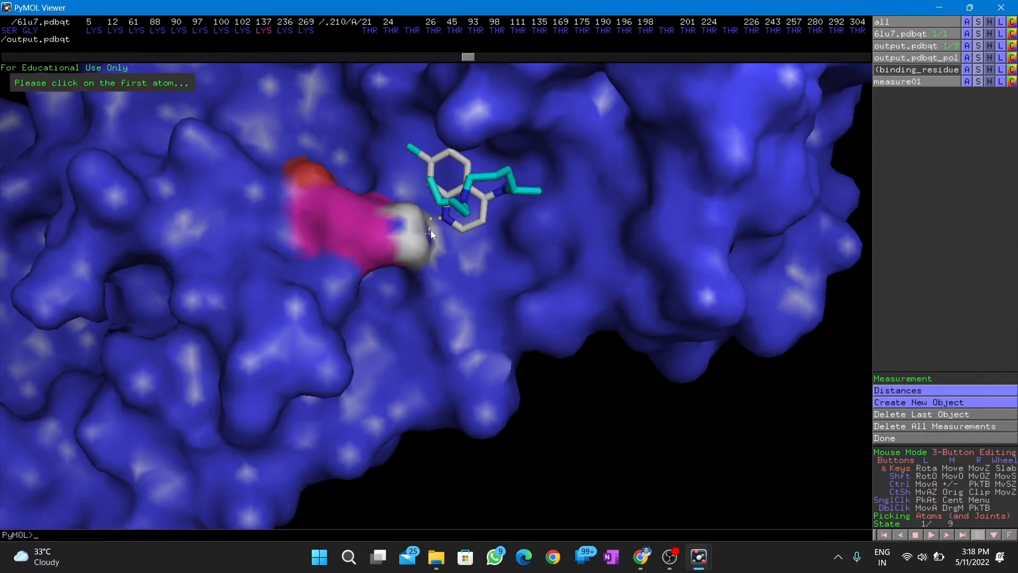
click(432, 221)
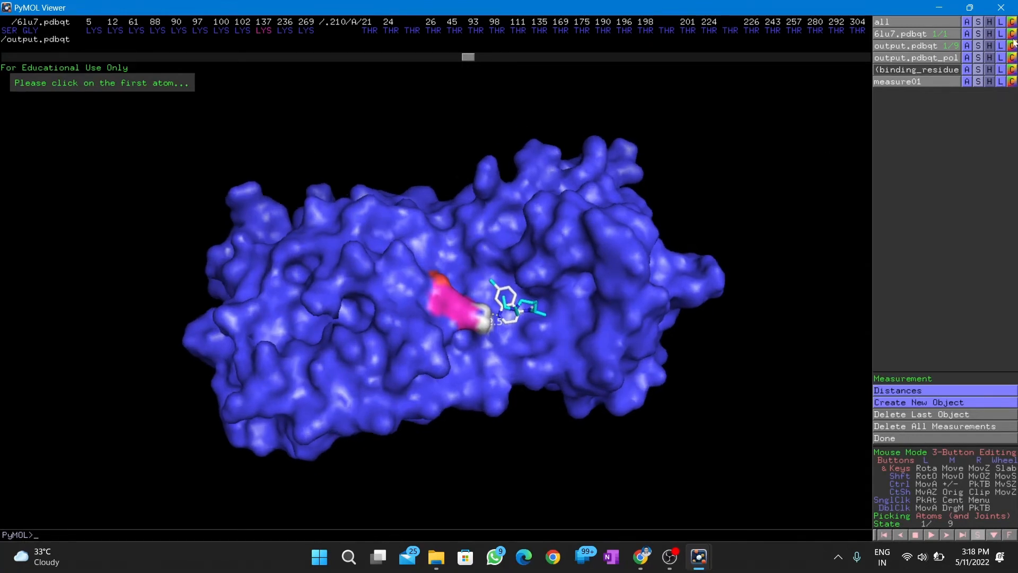
Colour the 6lu7 surface magenta and open binding_residue's colour options
click(1010, 21)
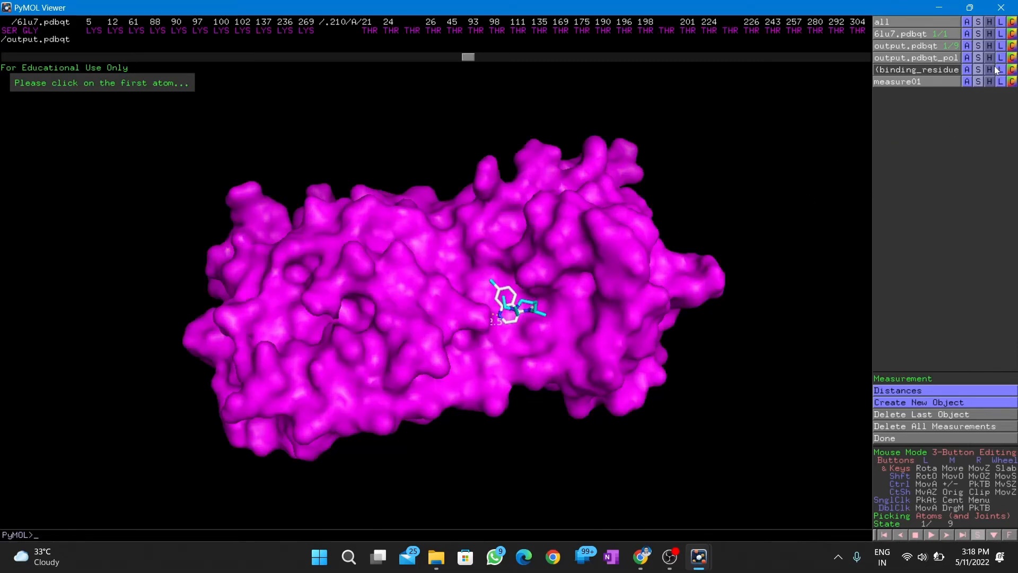
click(1010, 69)
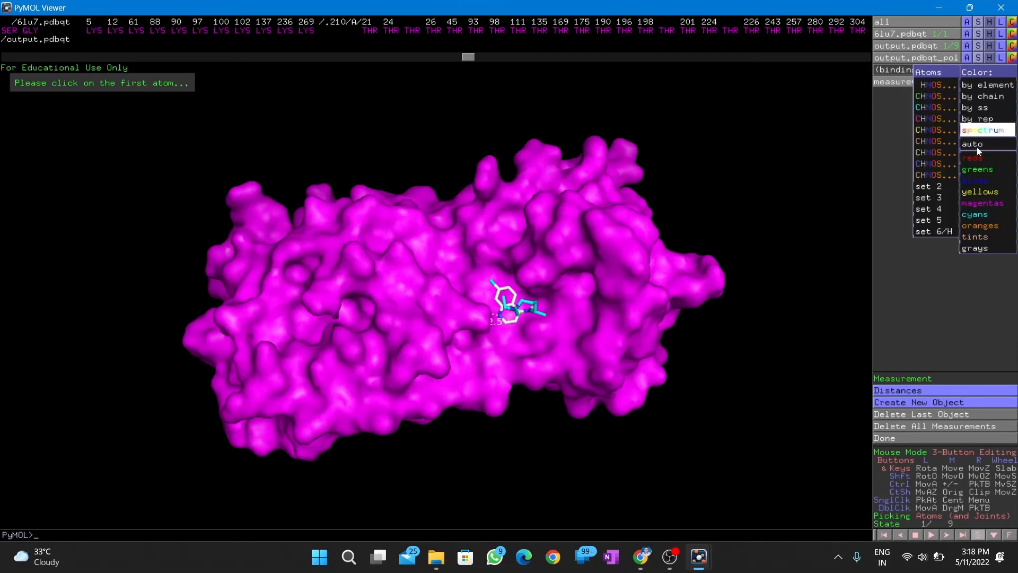